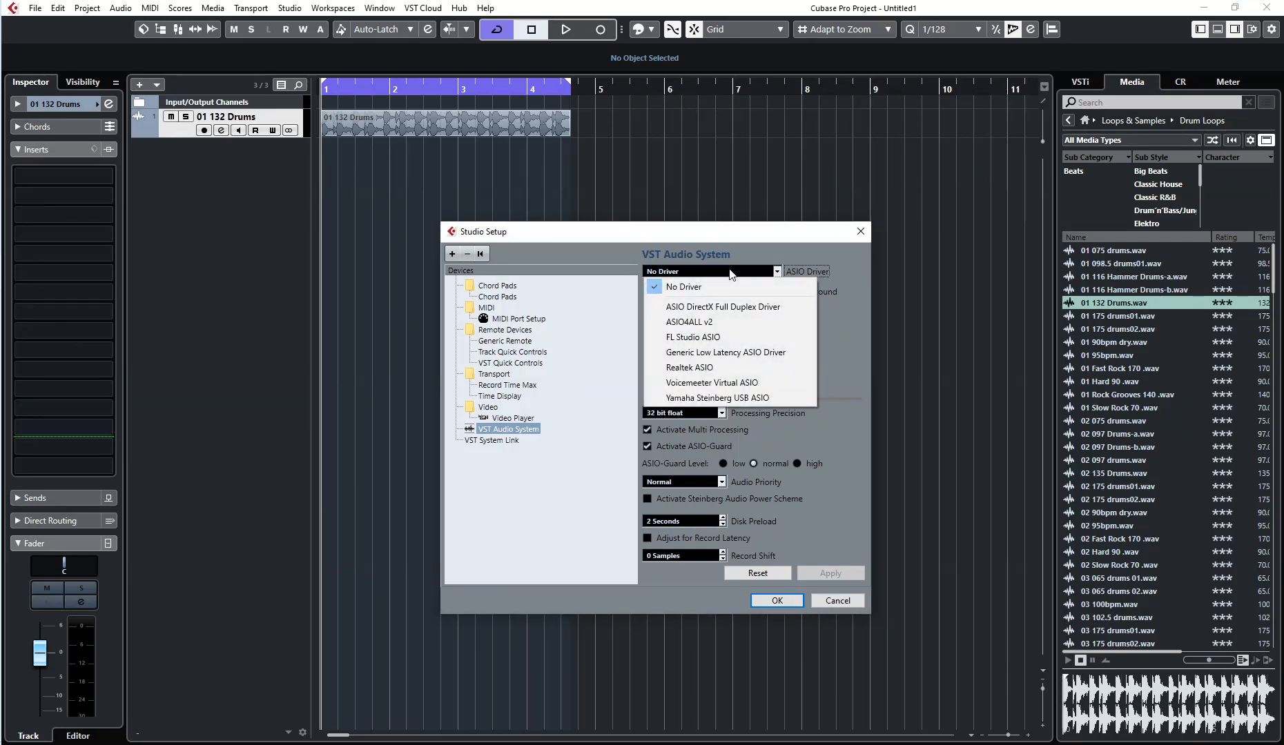
Leave Cubase on No Driver and extract the downloaded VB-CABLE driver pack.
click(683, 285)
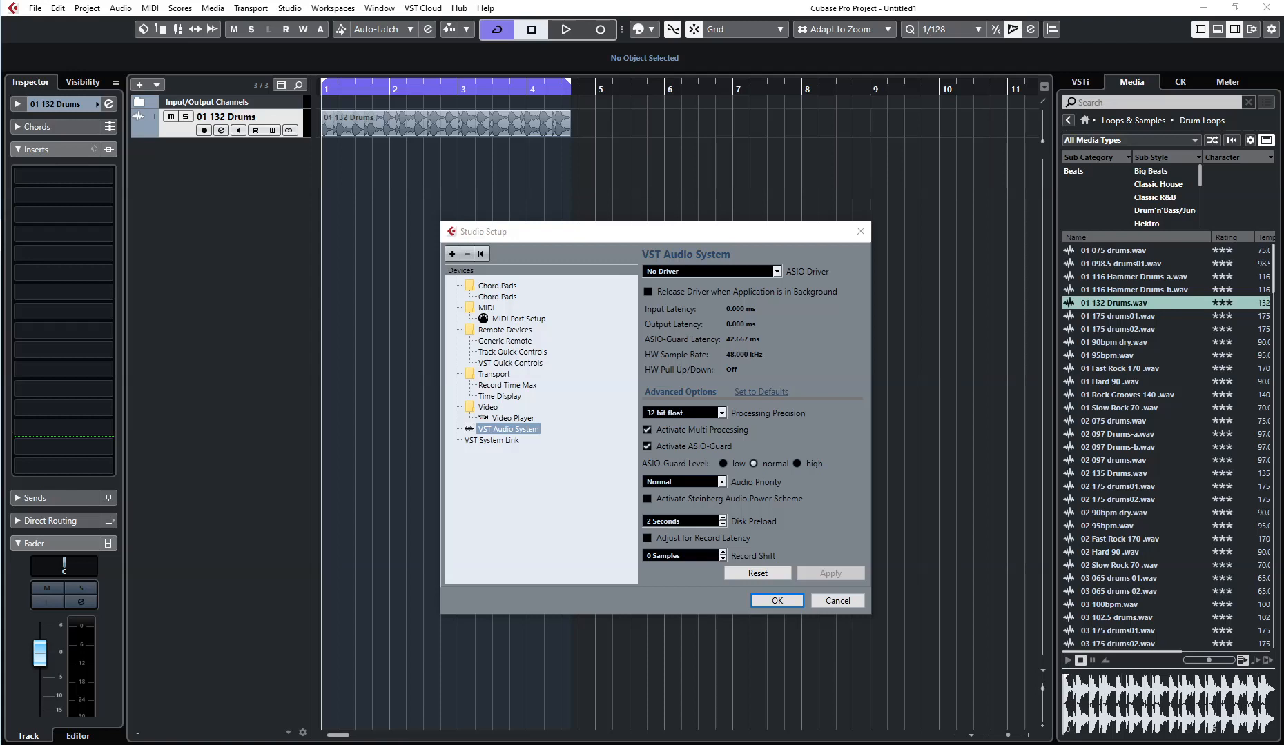
click(770, 271)
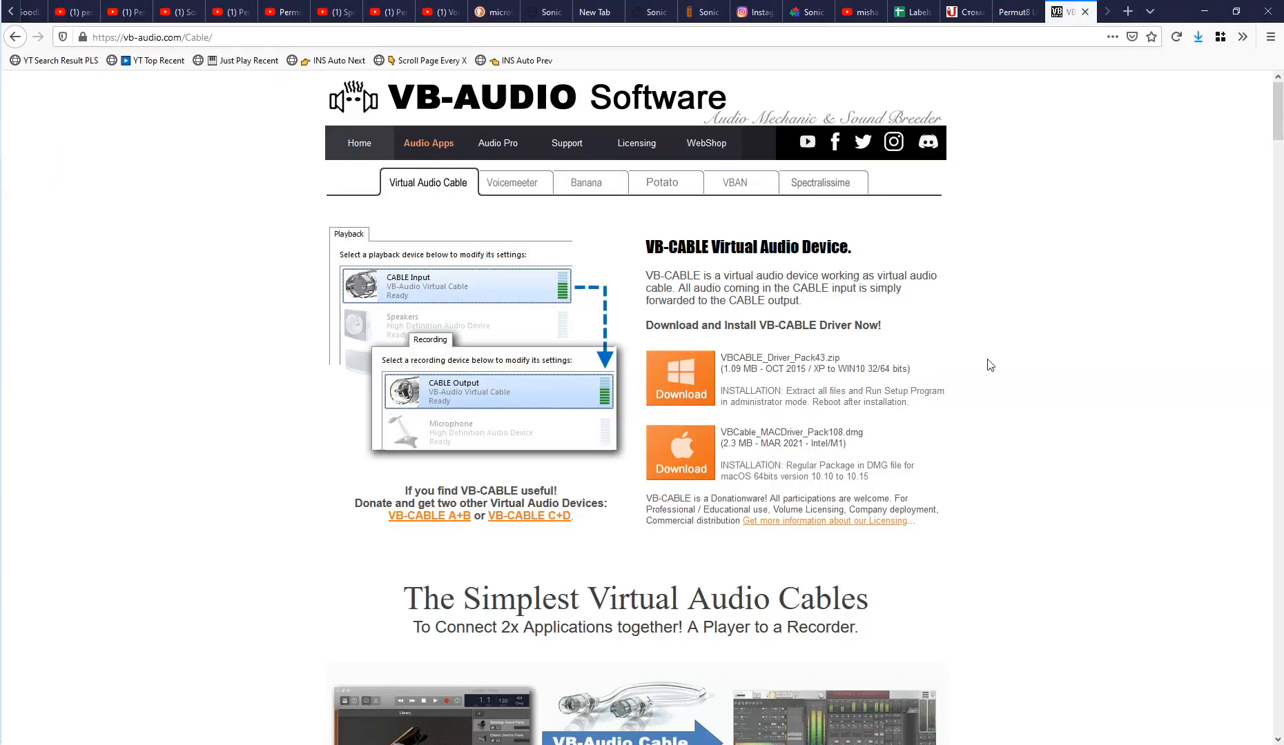
click(1198, 37)
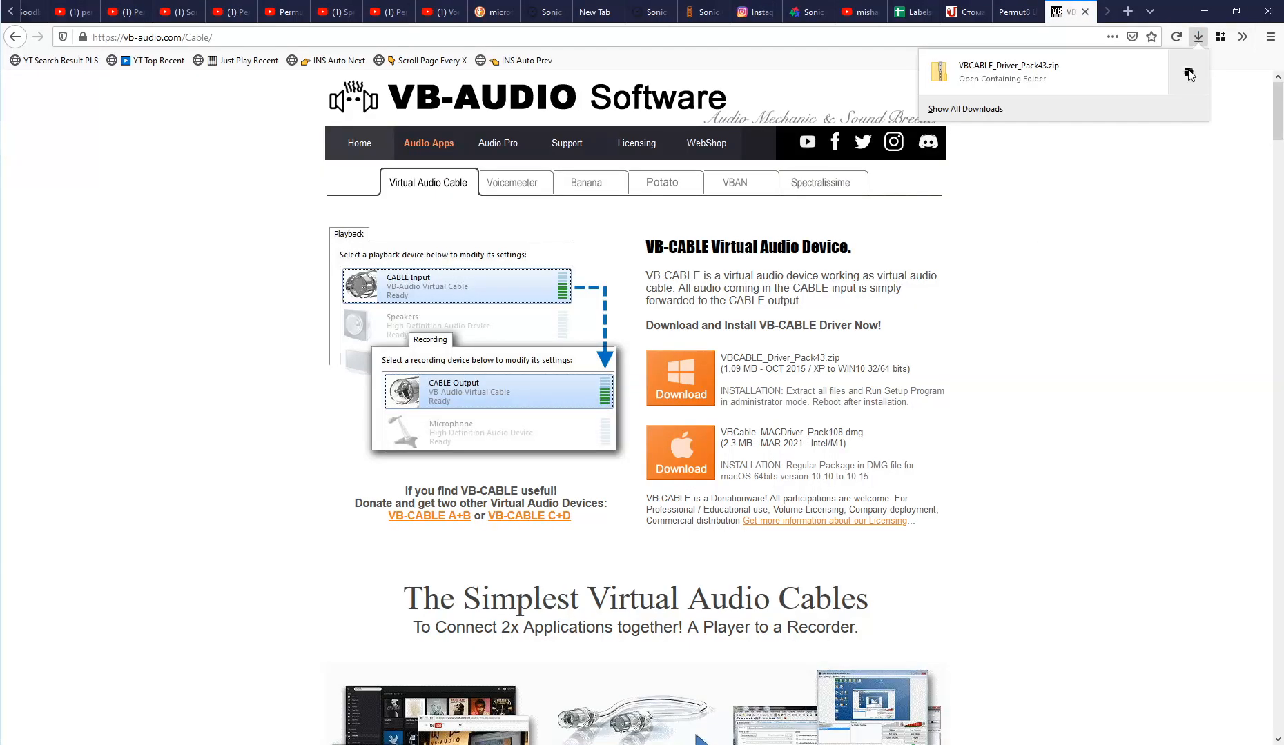
click(1000, 79)
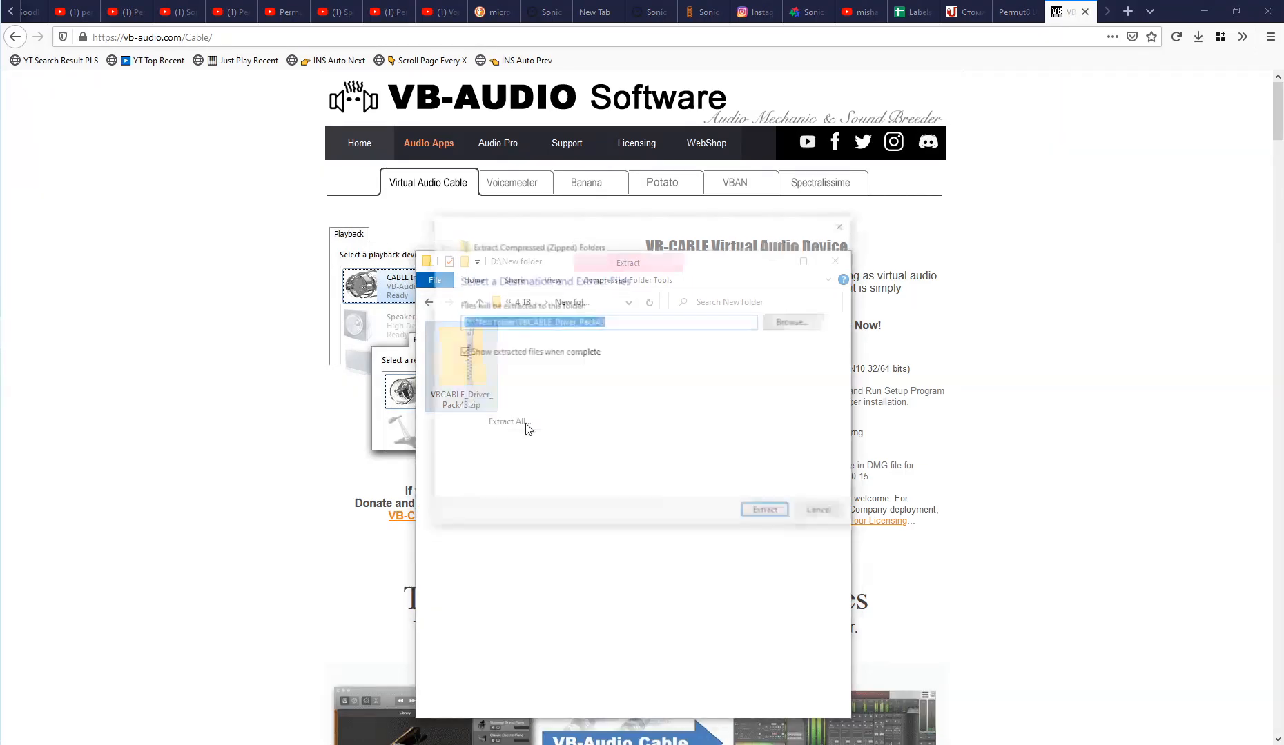
click(763, 510)
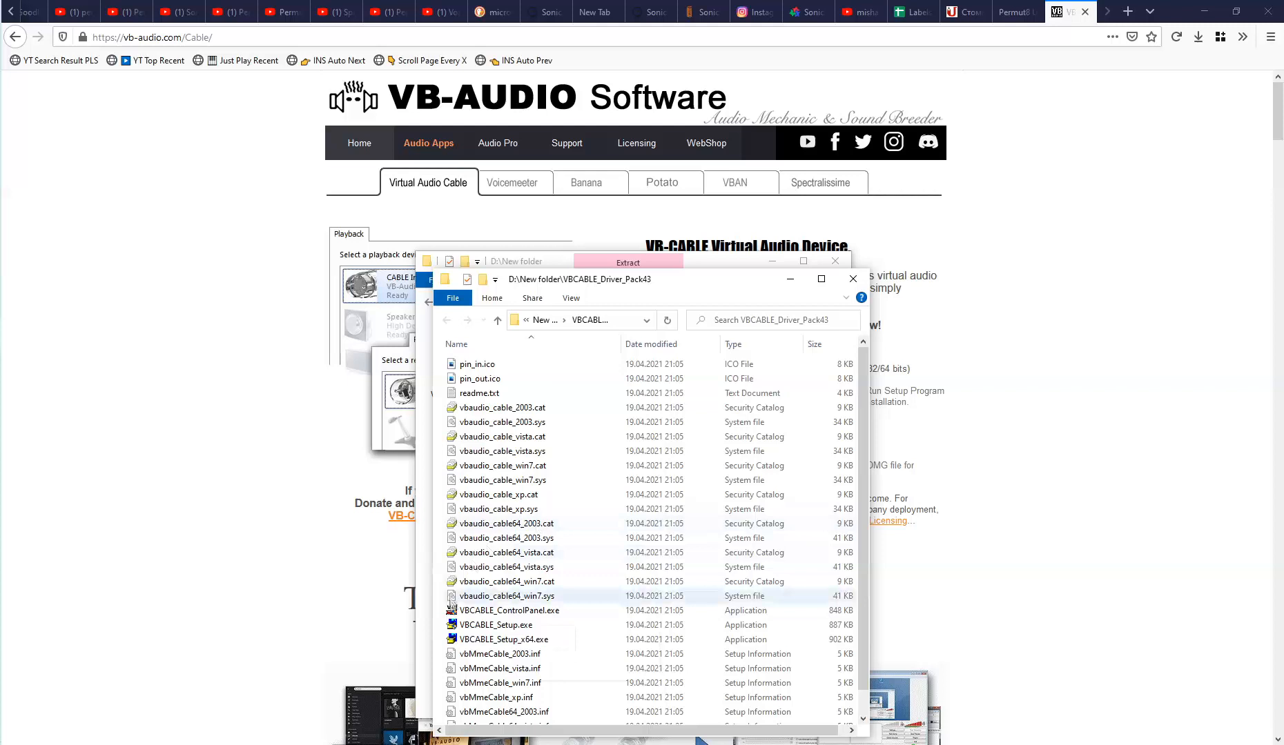
Install the 64-bit VB-CABLE virtual cable driver, retrying after the registry error until it succeeds.
double_click(502, 639)
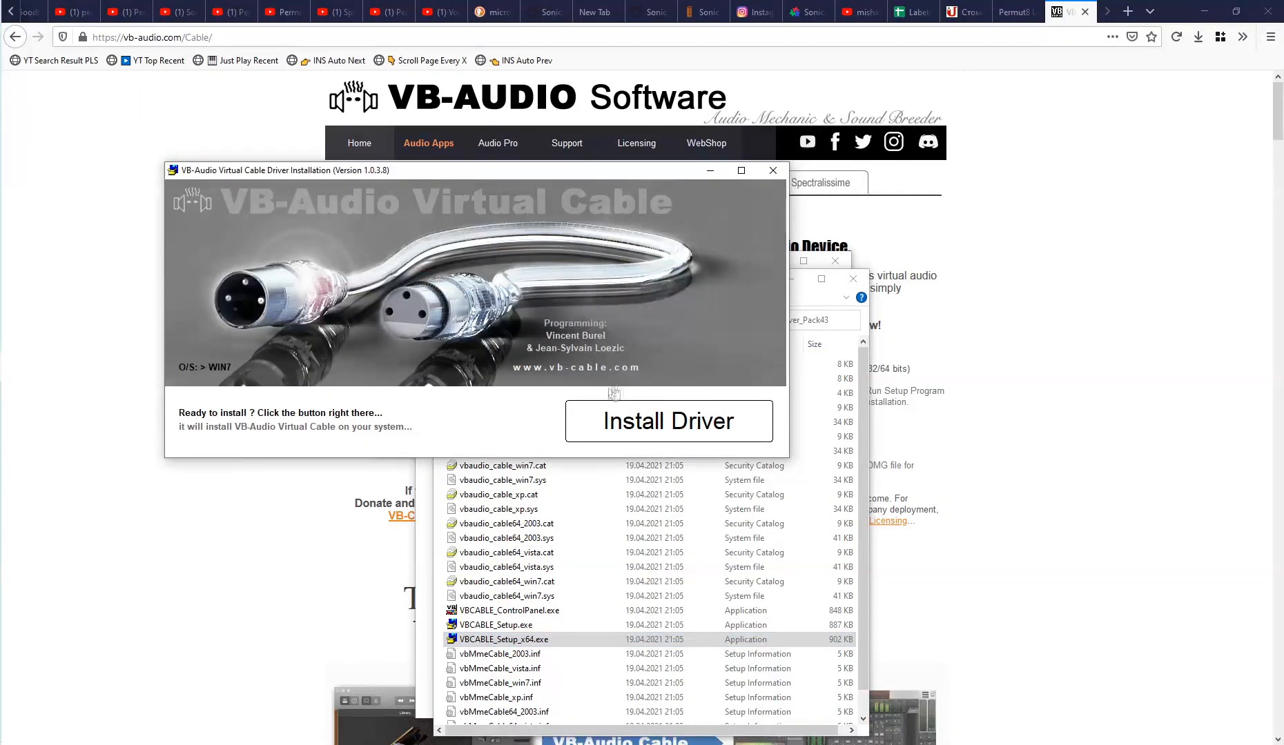
click(668, 421)
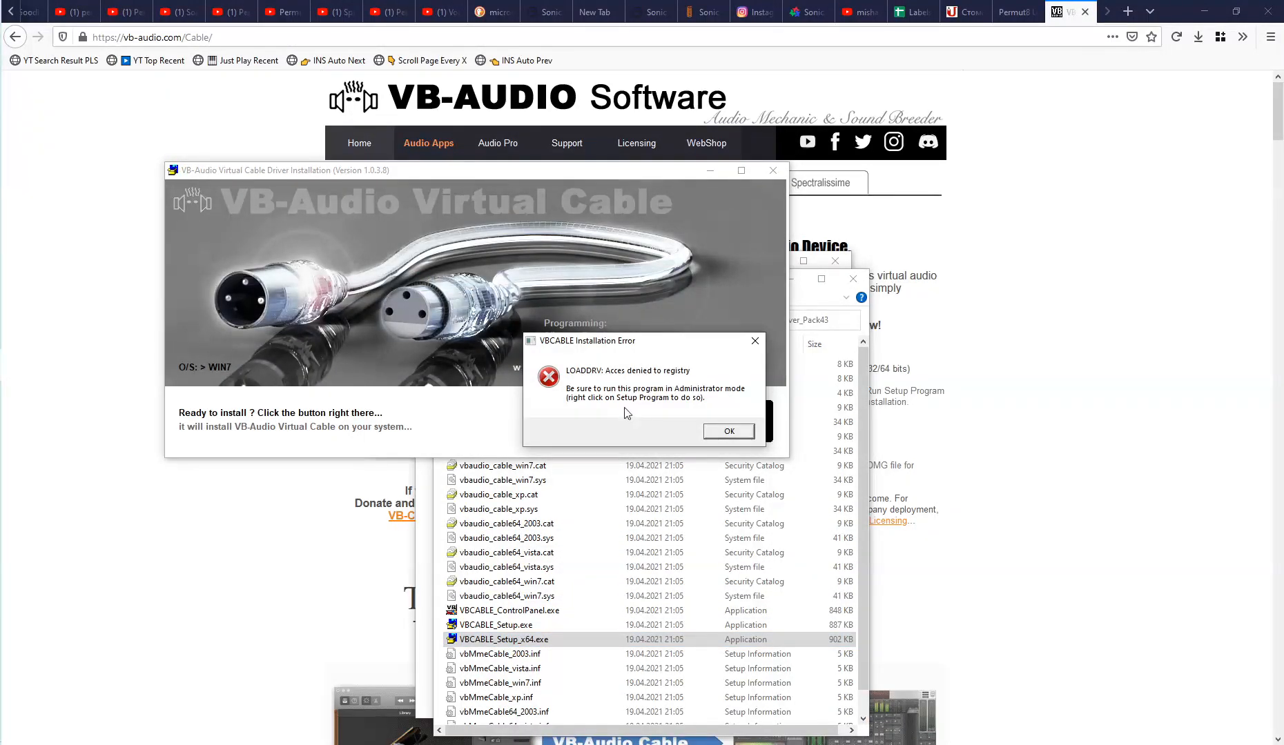
click(727, 432)
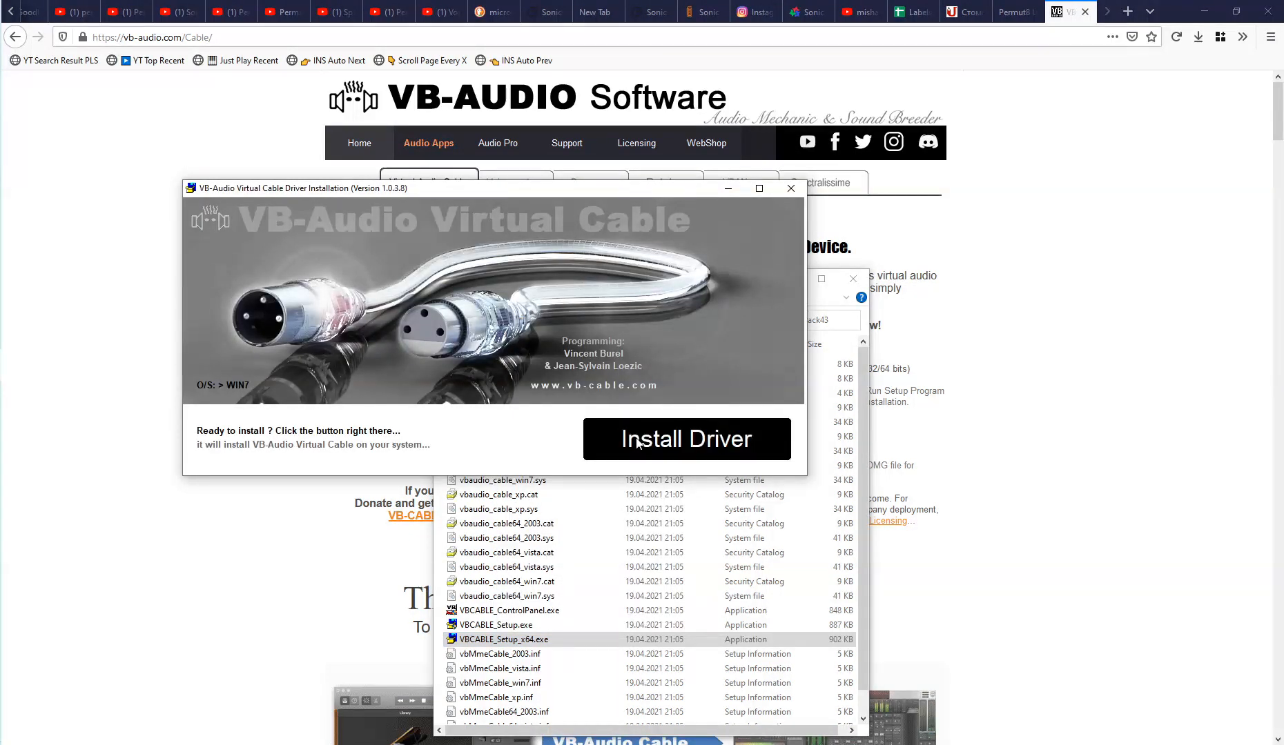
click(686, 437)
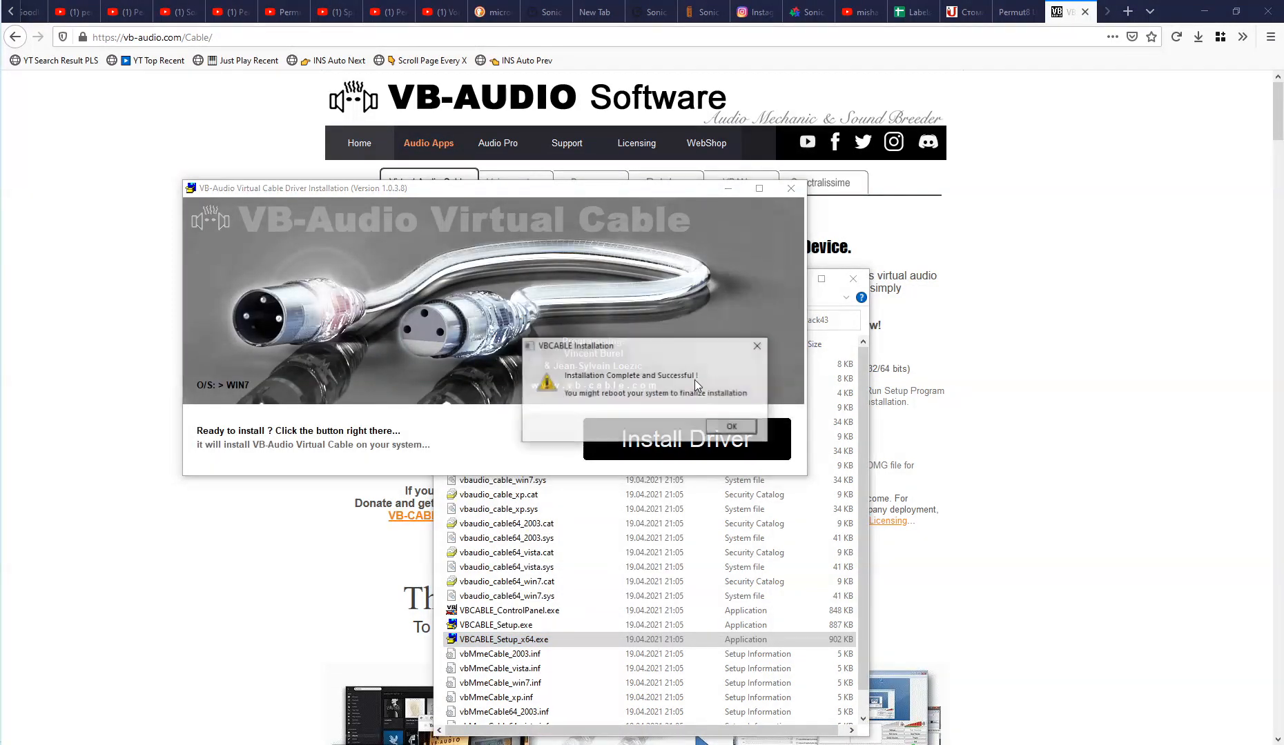
click(729, 427)
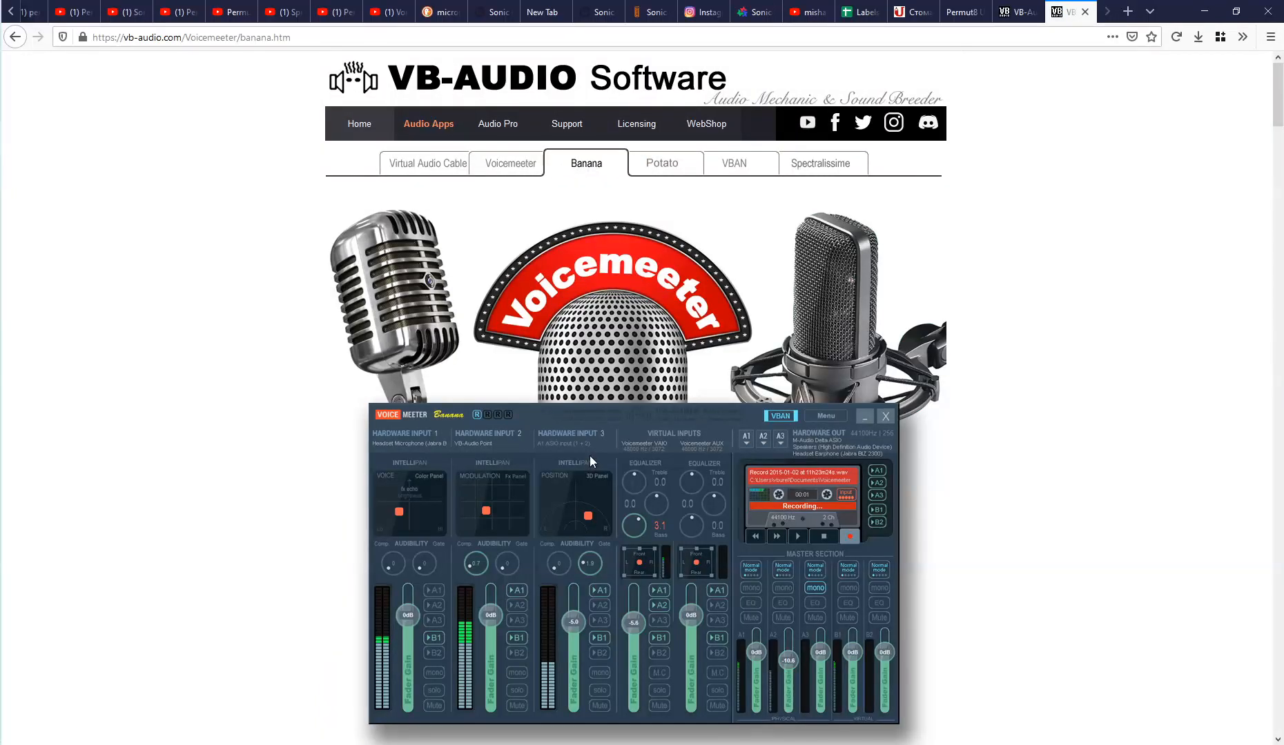
Download the standard Voicemeeter EXE from vb-audio.com and install it to completion.
click(511, 163)
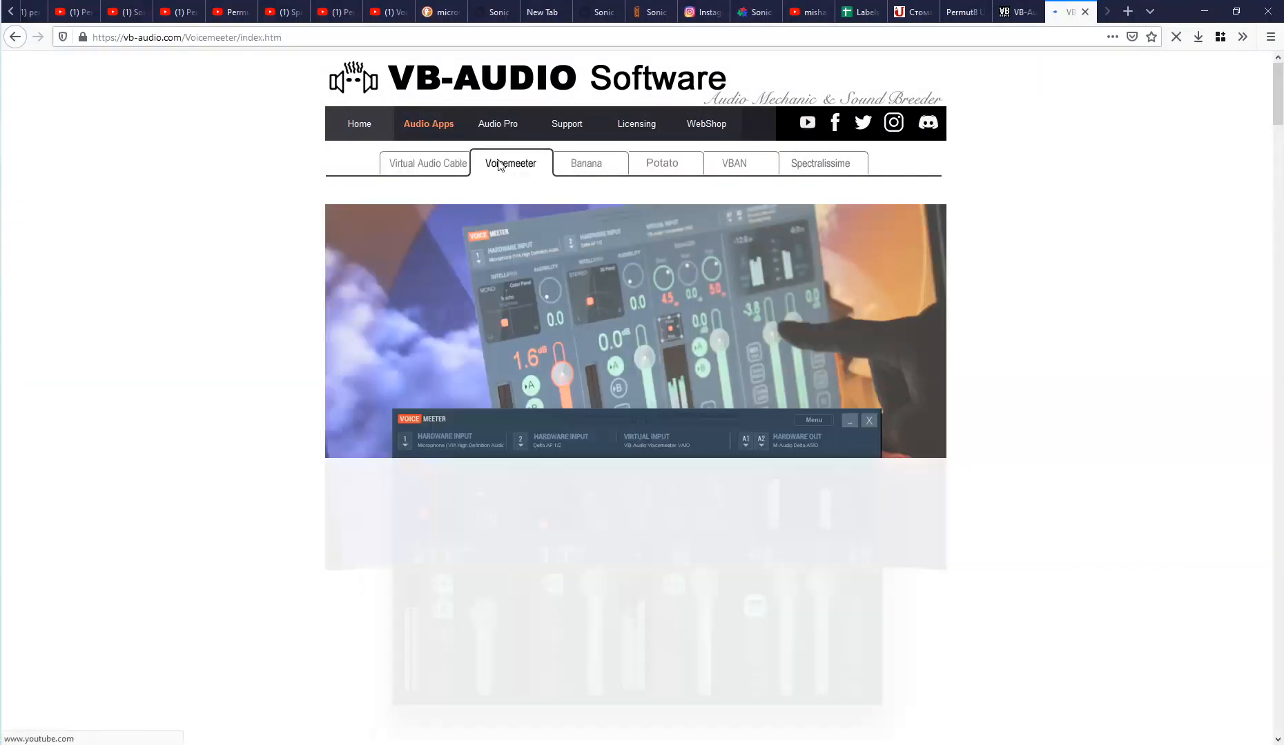
scroll(down, 3)
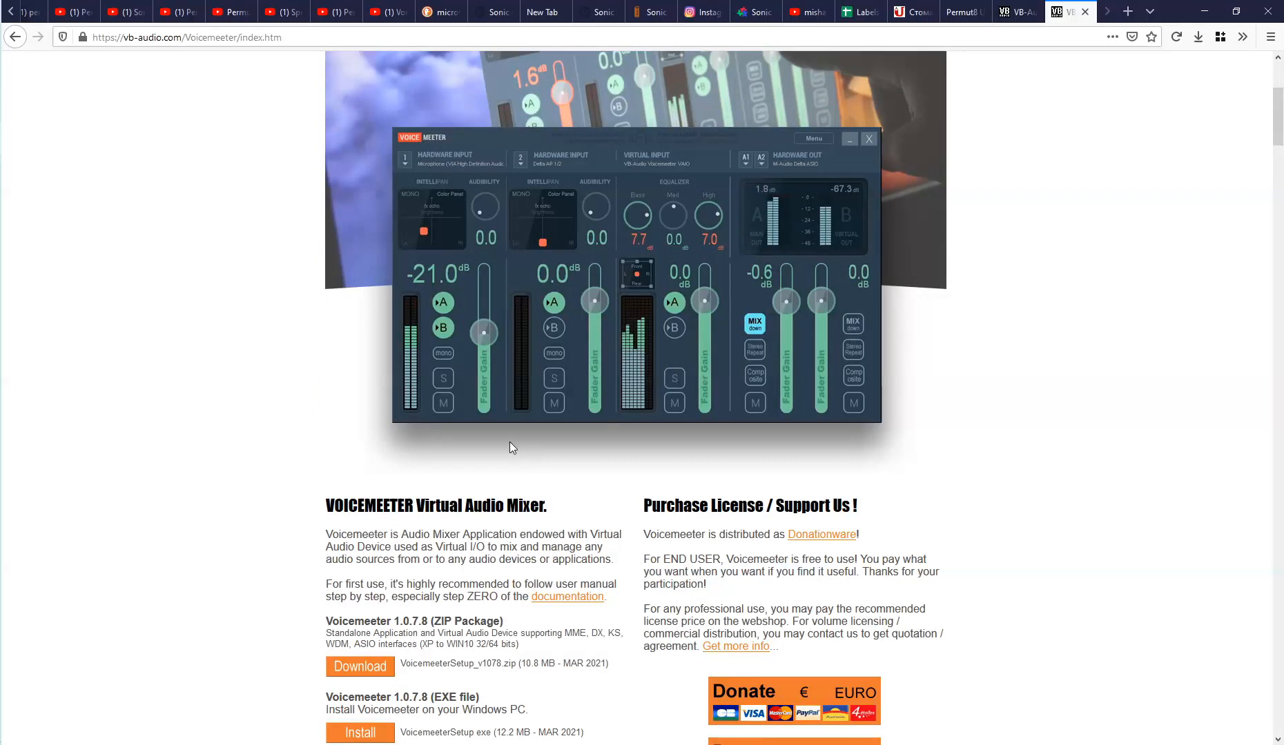
scroll(down, 3)
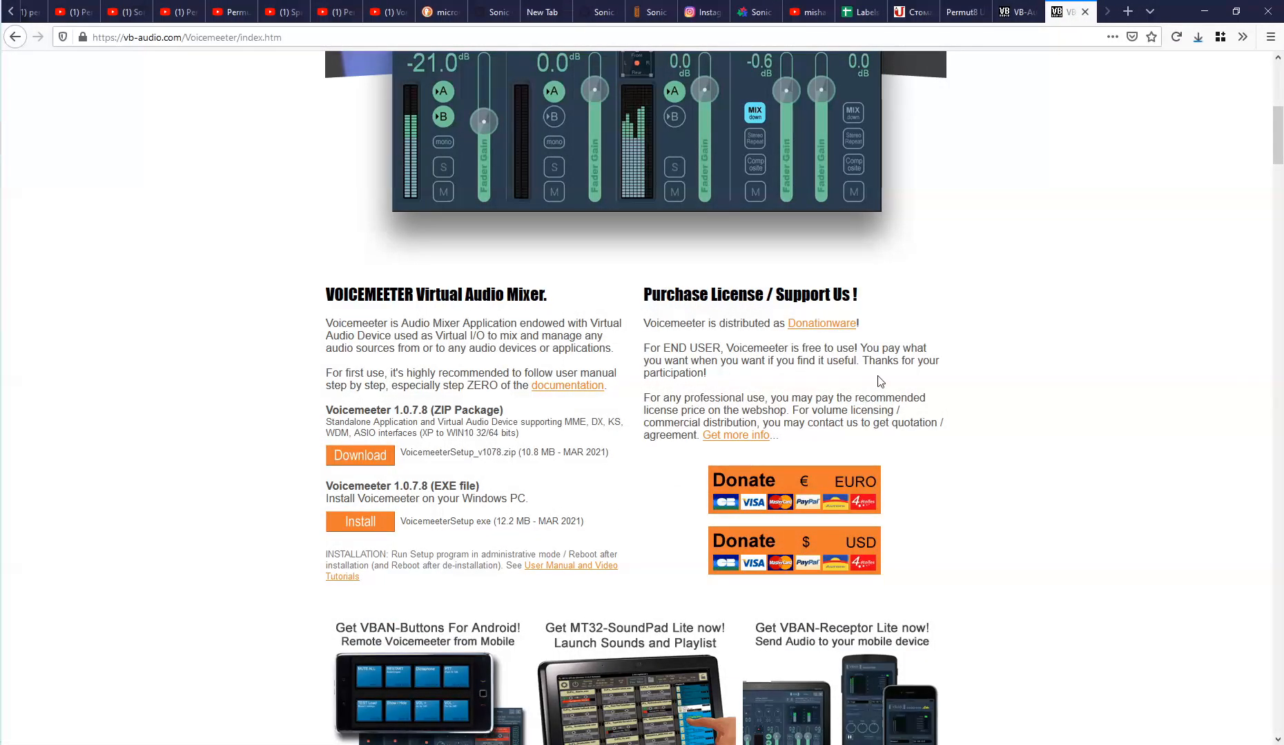
click(1197, 37)
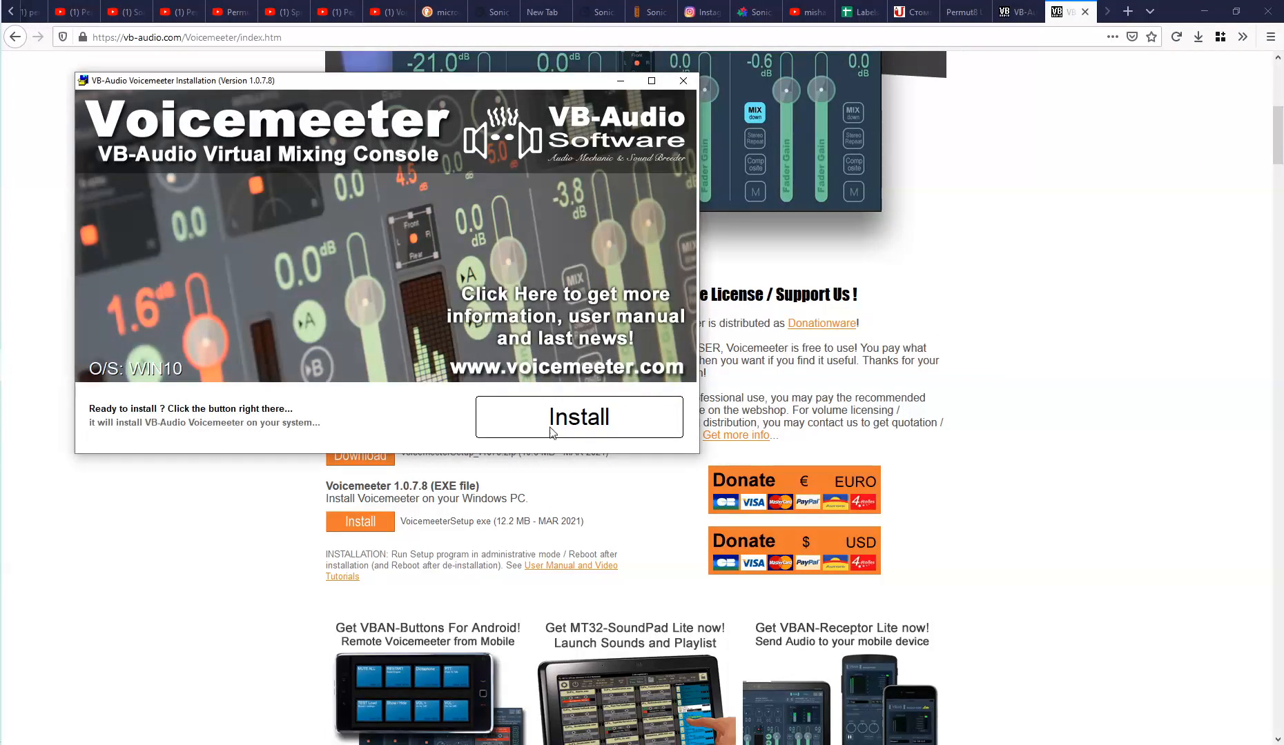
click(578, 416)
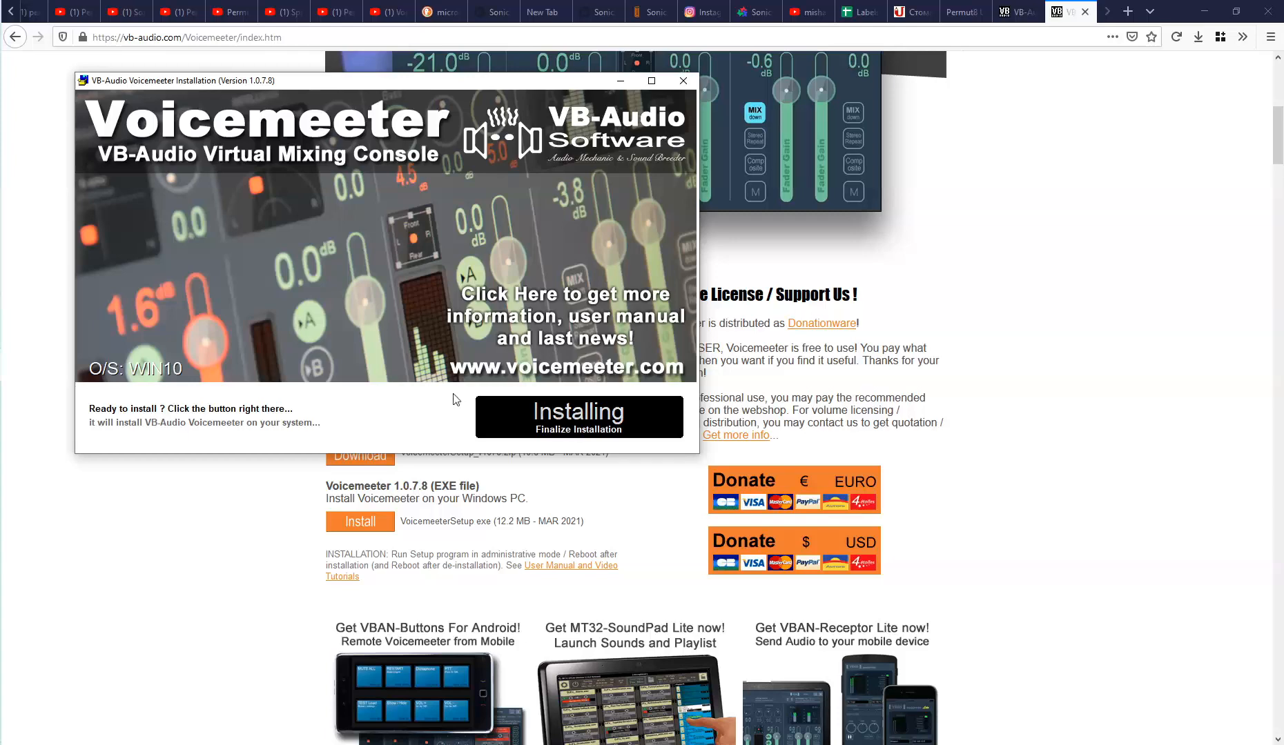
click(579, 416)
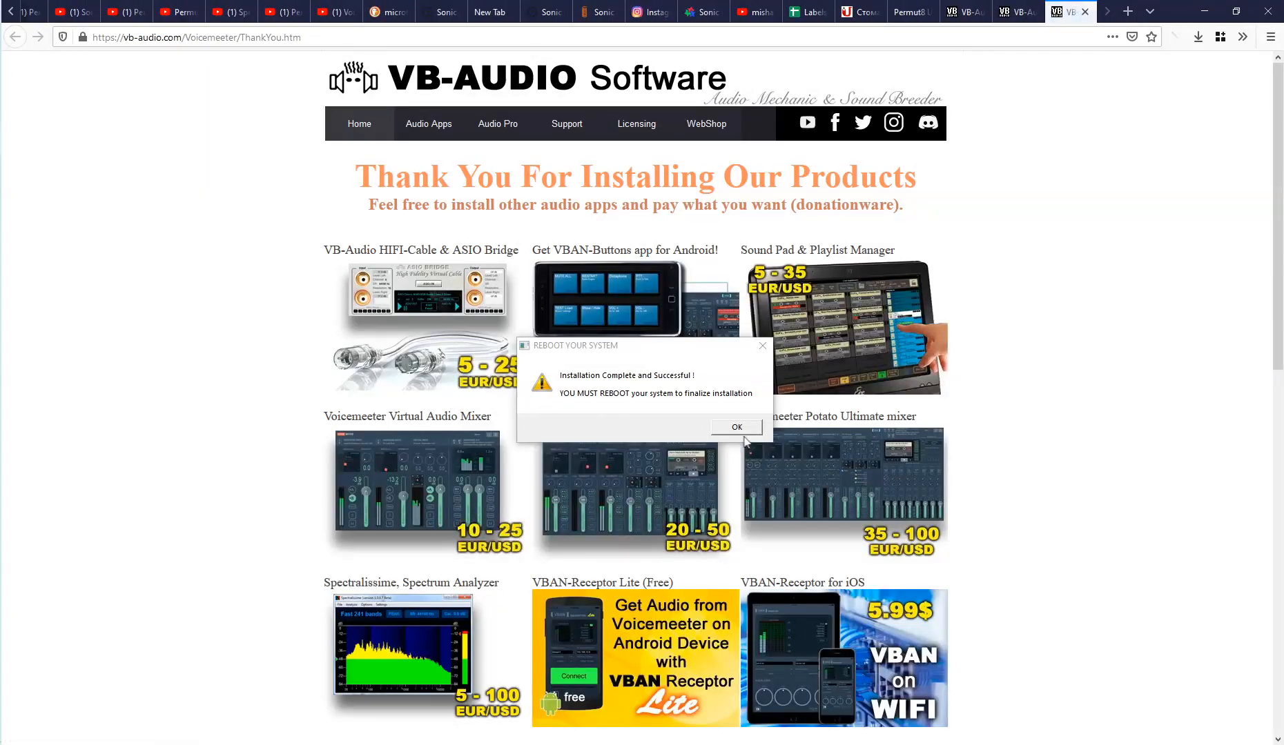
click(735, 426)
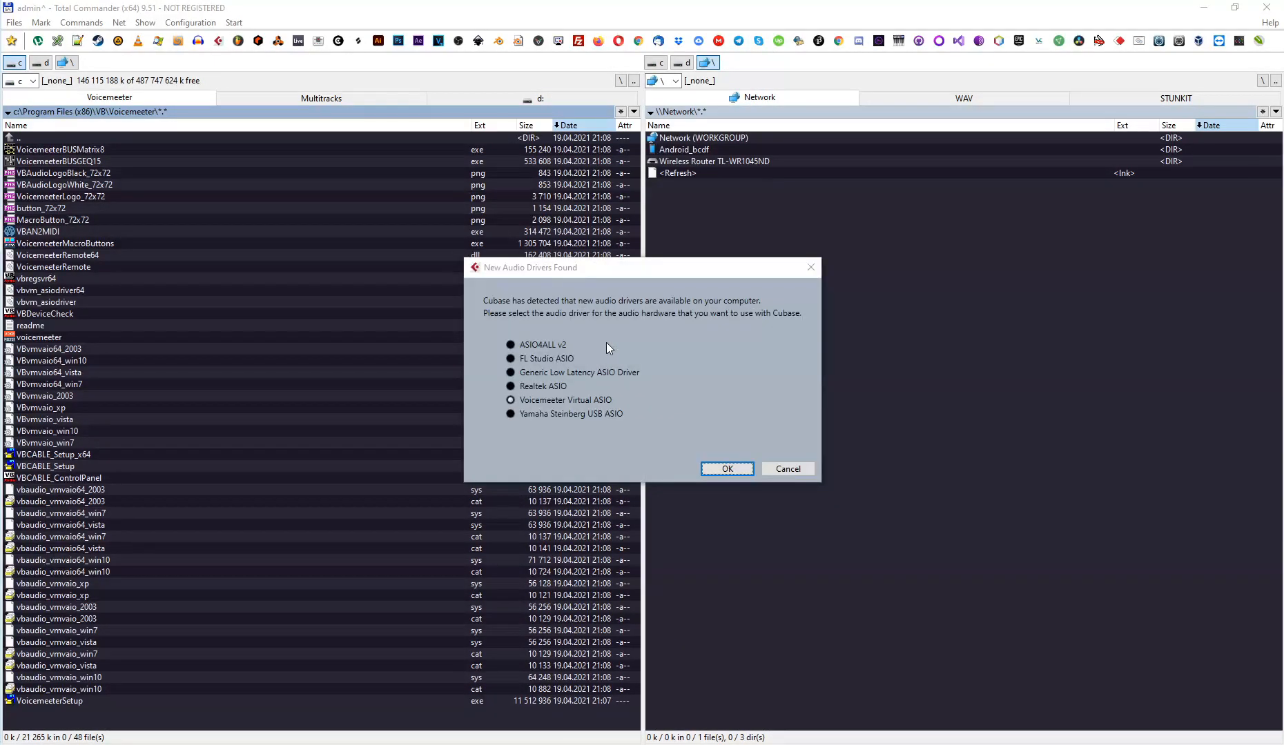
Accept the new audio drivers, start an empty project and browse a Loops & Samples collection.
click(511, 371)
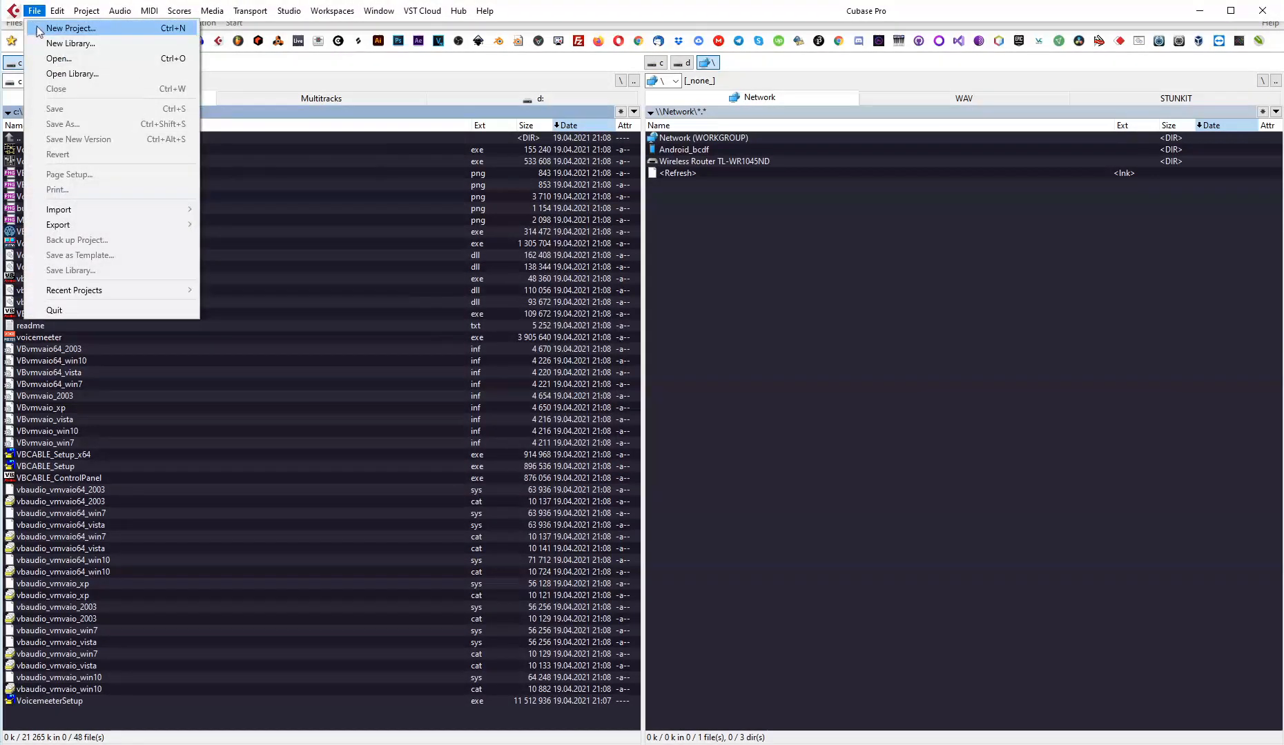
click(72, 27)
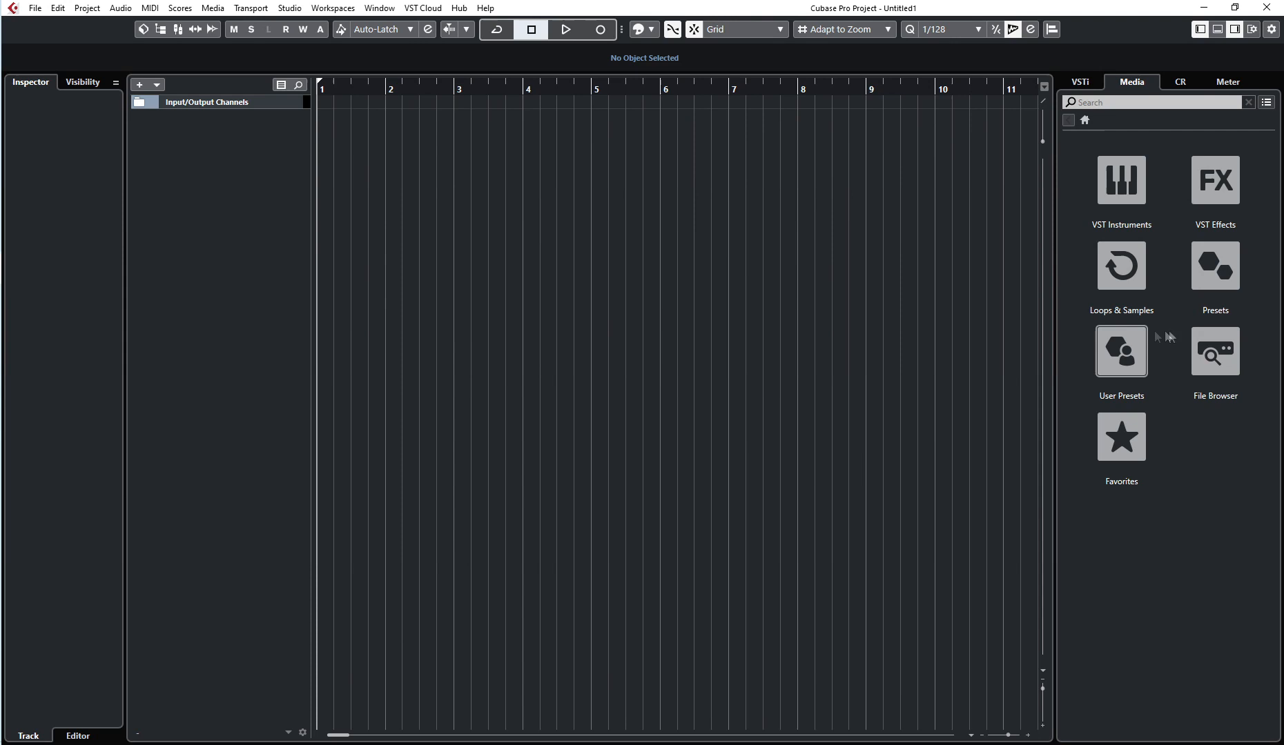
click(1120, 265)
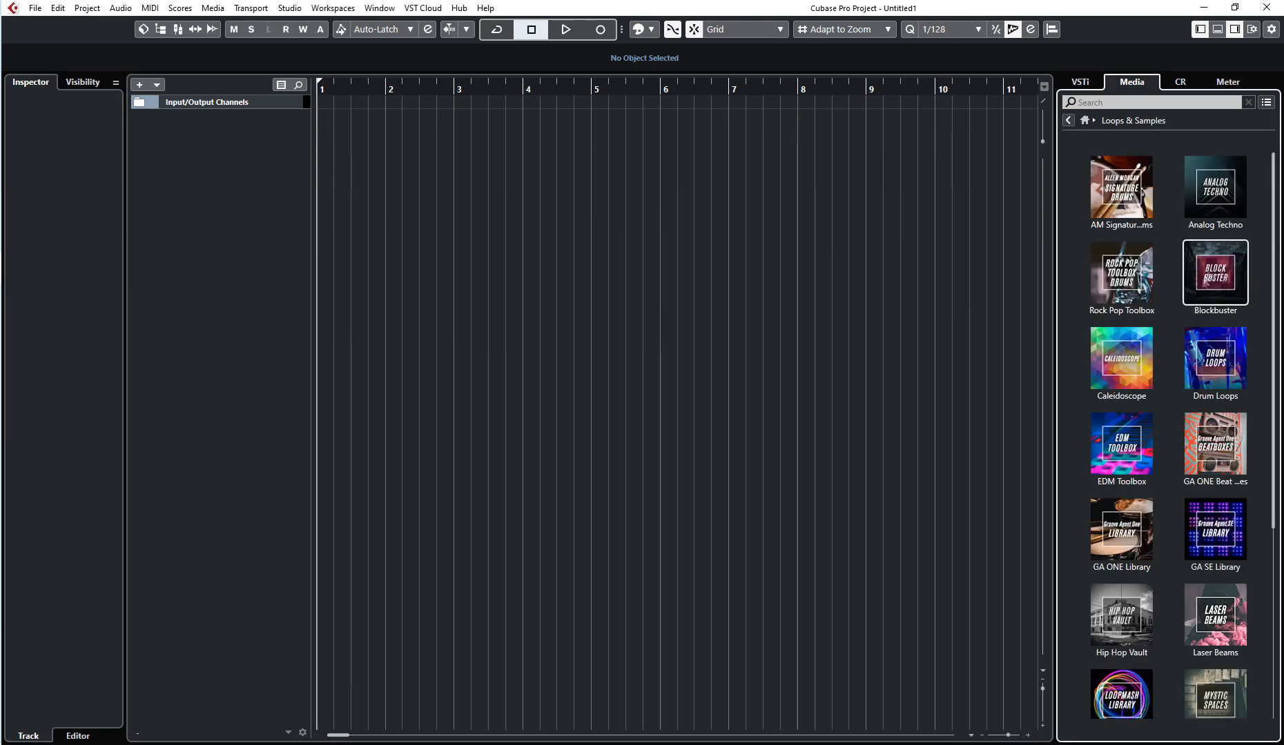
double_click(1215, 360)
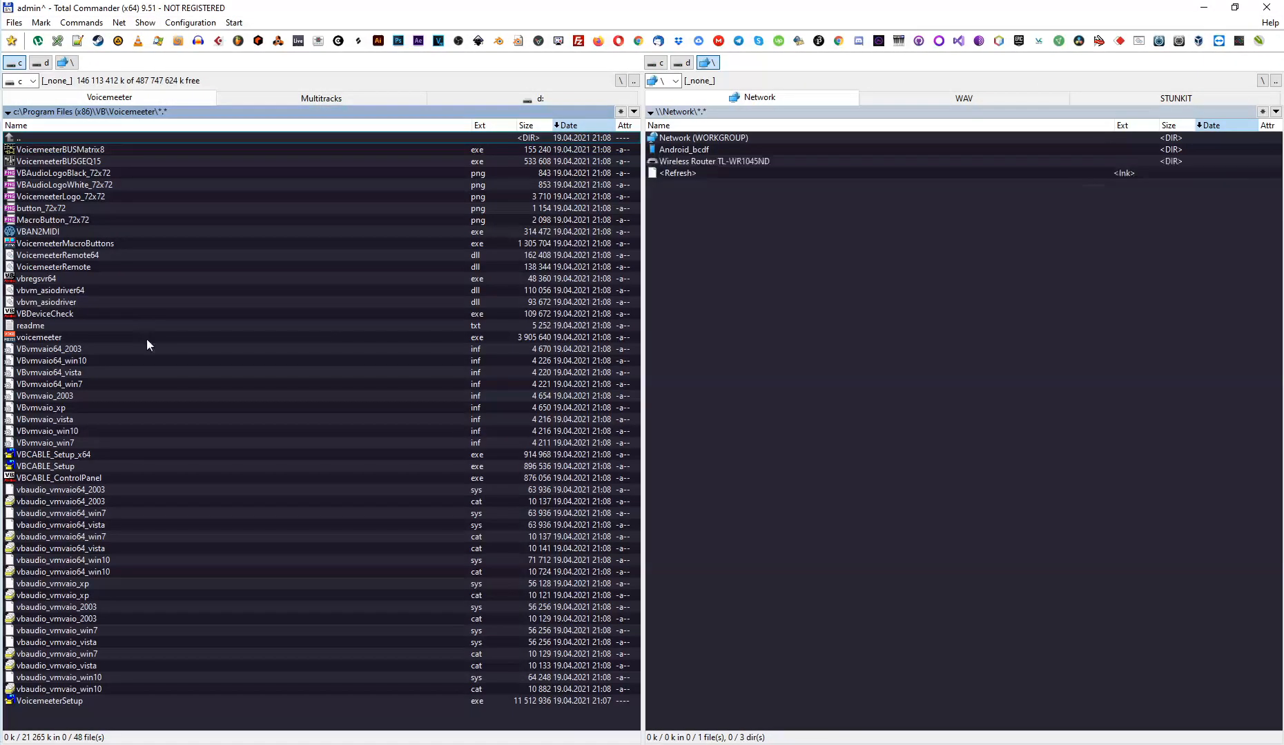
mouse_move(64, 339)
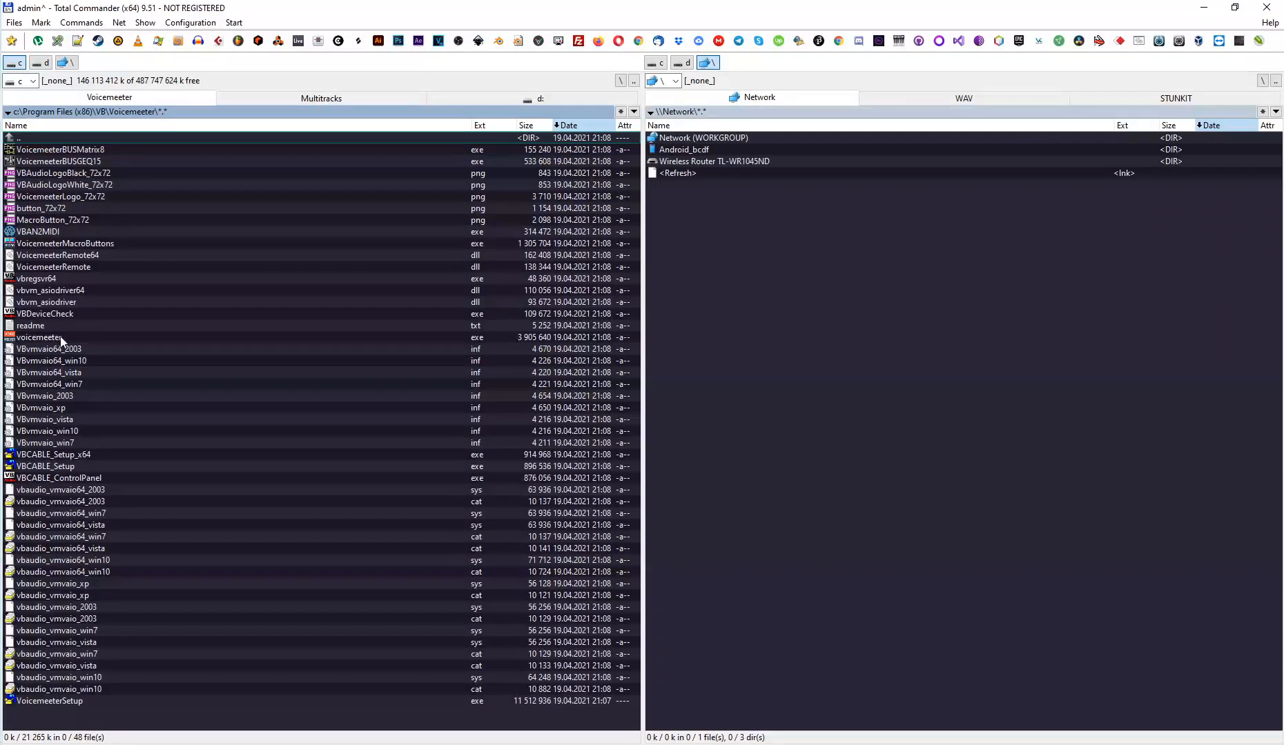
Start voicemeeter.exe from the VB\Voicemeeter folder to show the mixer.
double_click(38, 337)
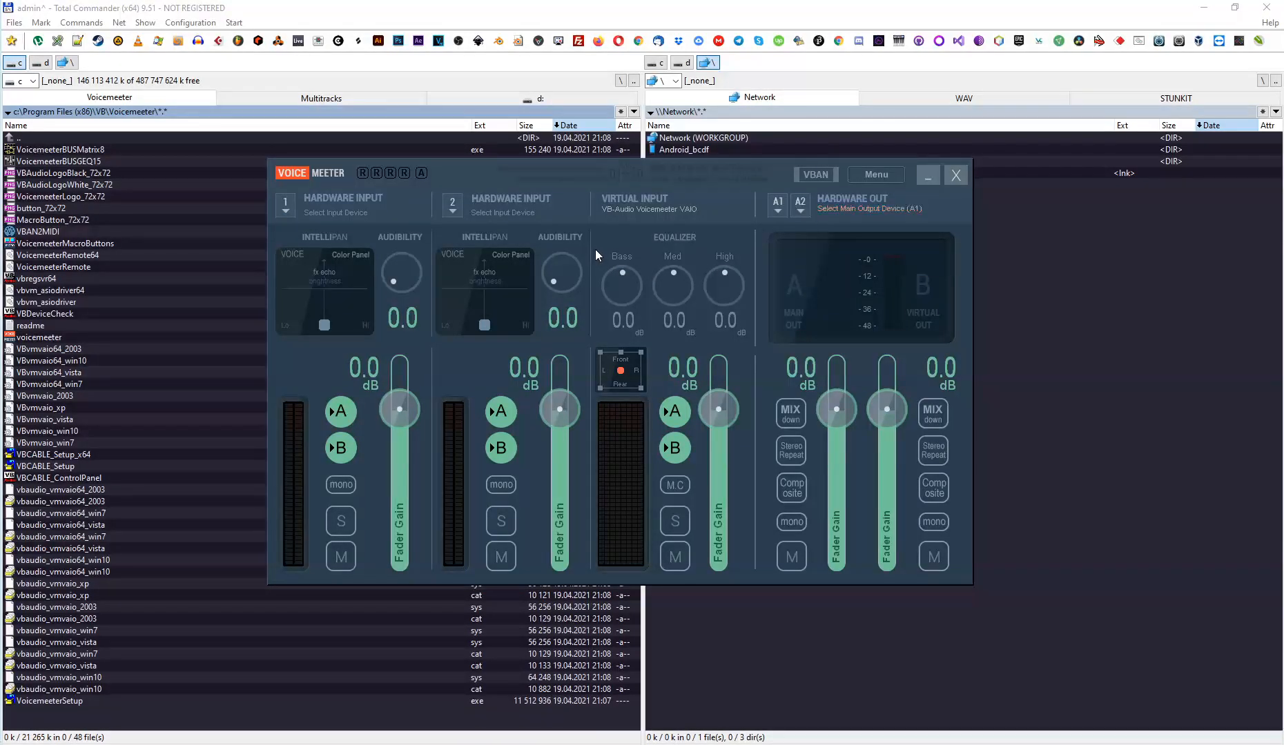
click(852, 203)
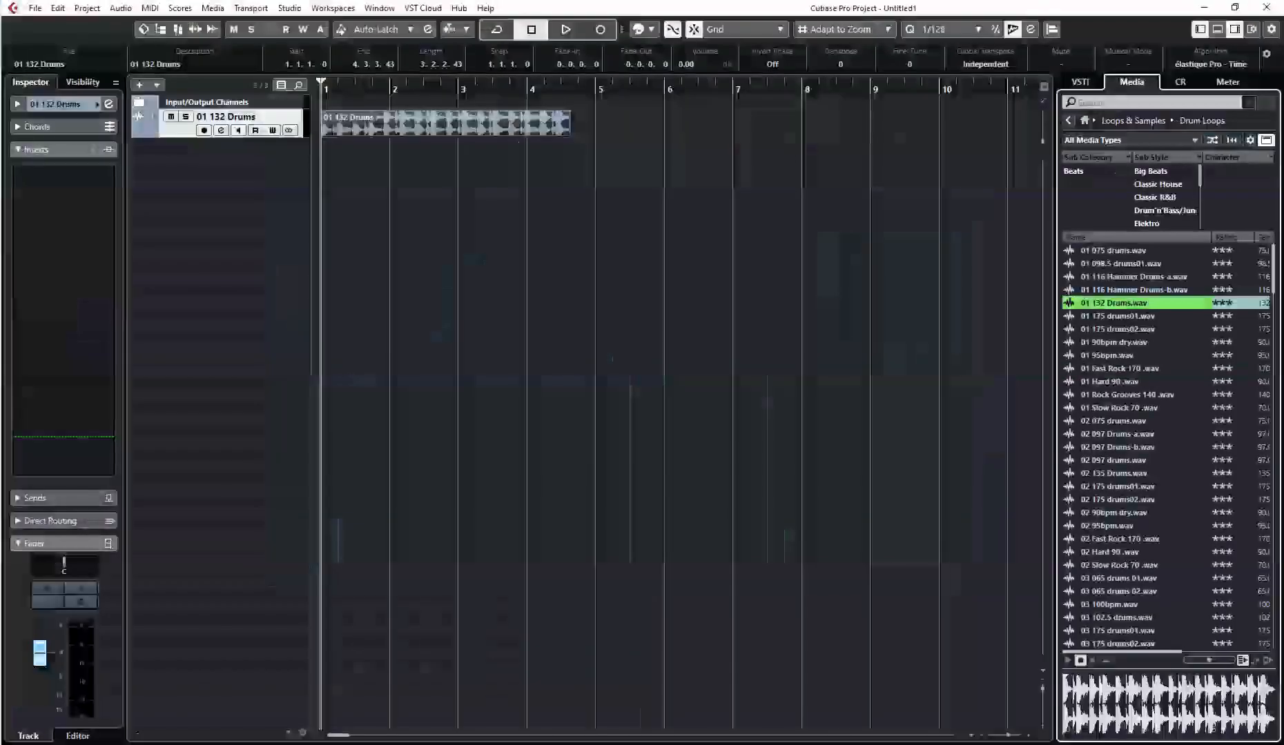
Make Voicemeeter Virtual ASIO the VST Audio System driver in Studio Setup.
click(288, 7)
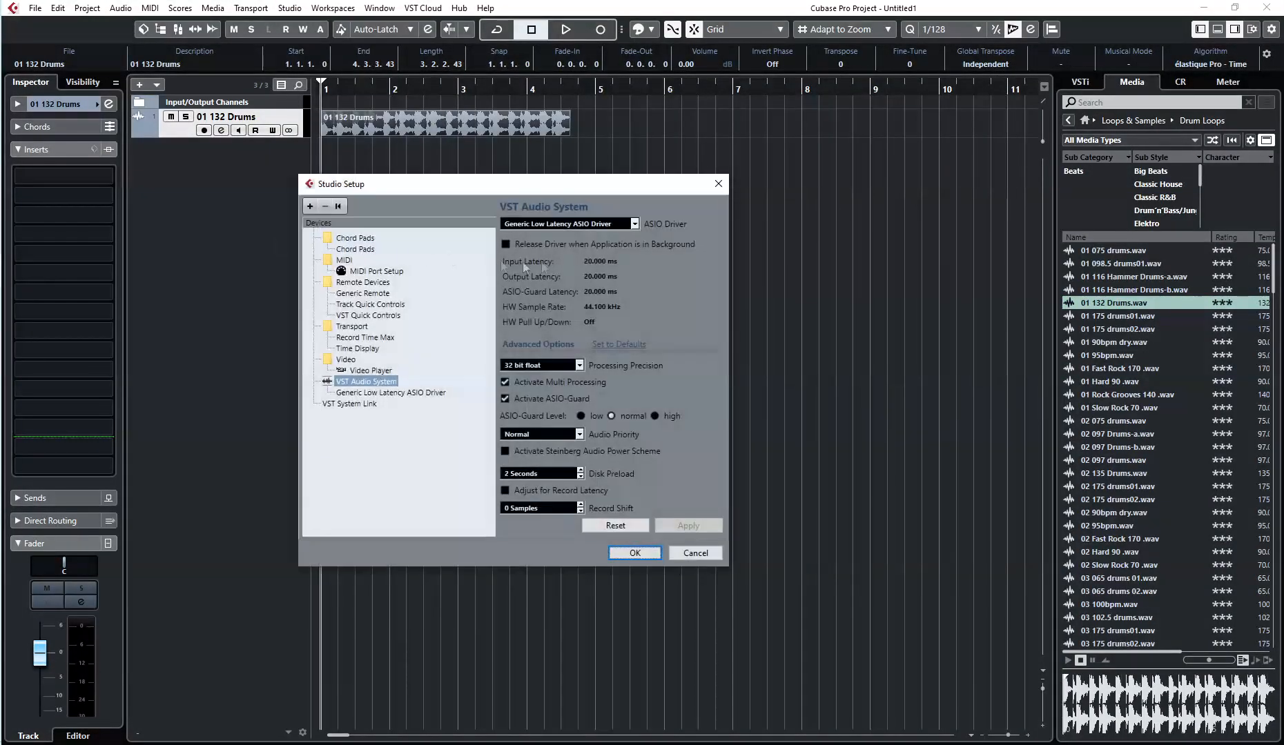
click(631, 223)
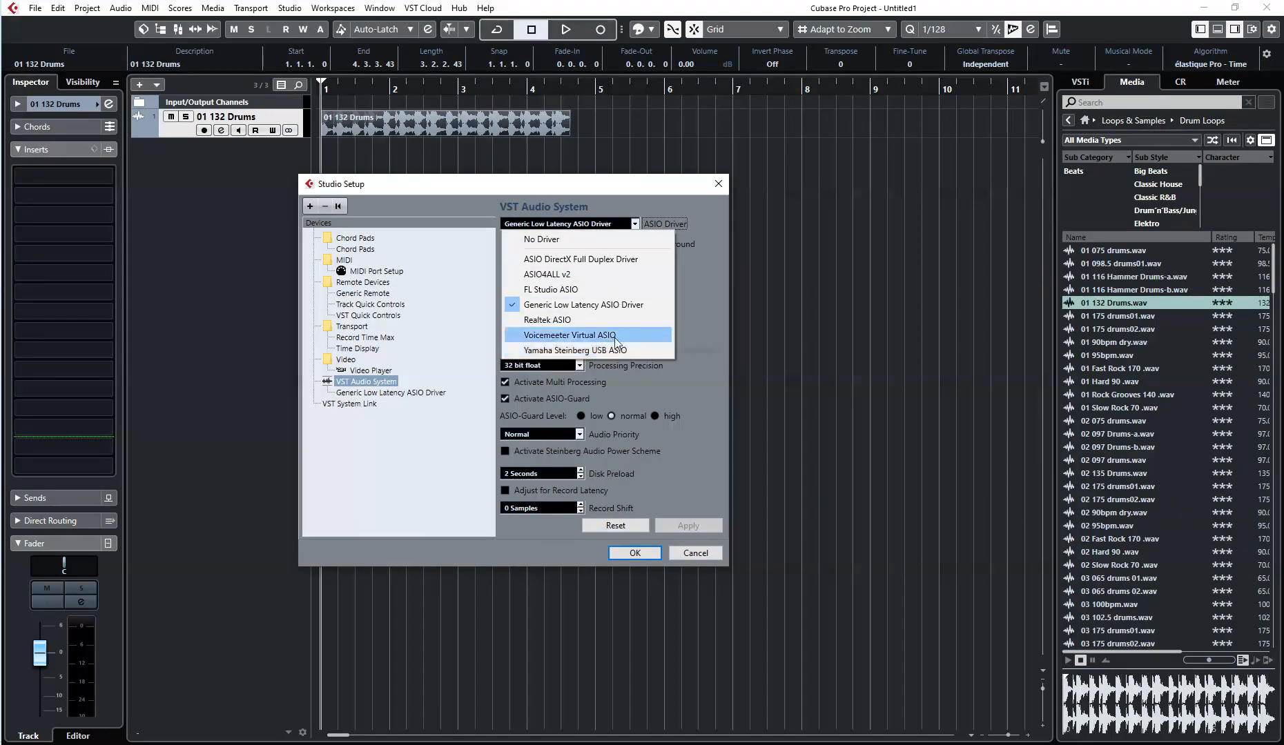
click(569, 335)
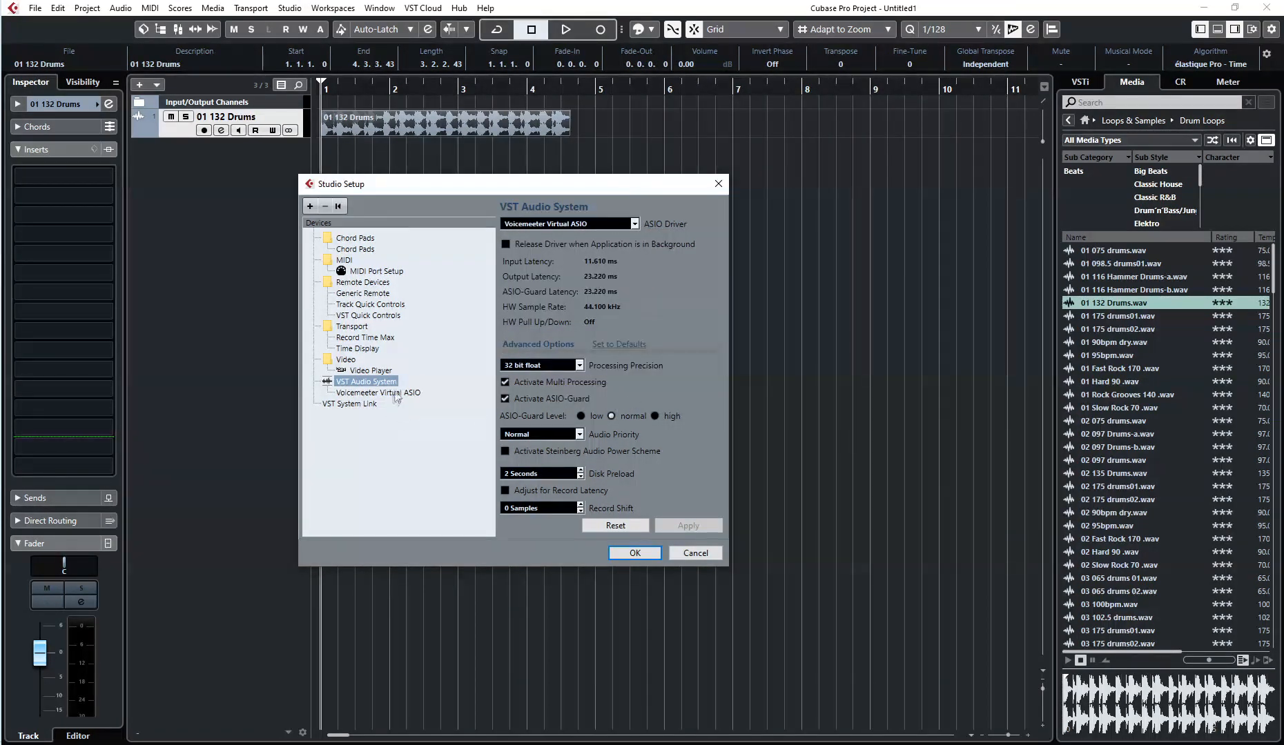
click(378, 392)
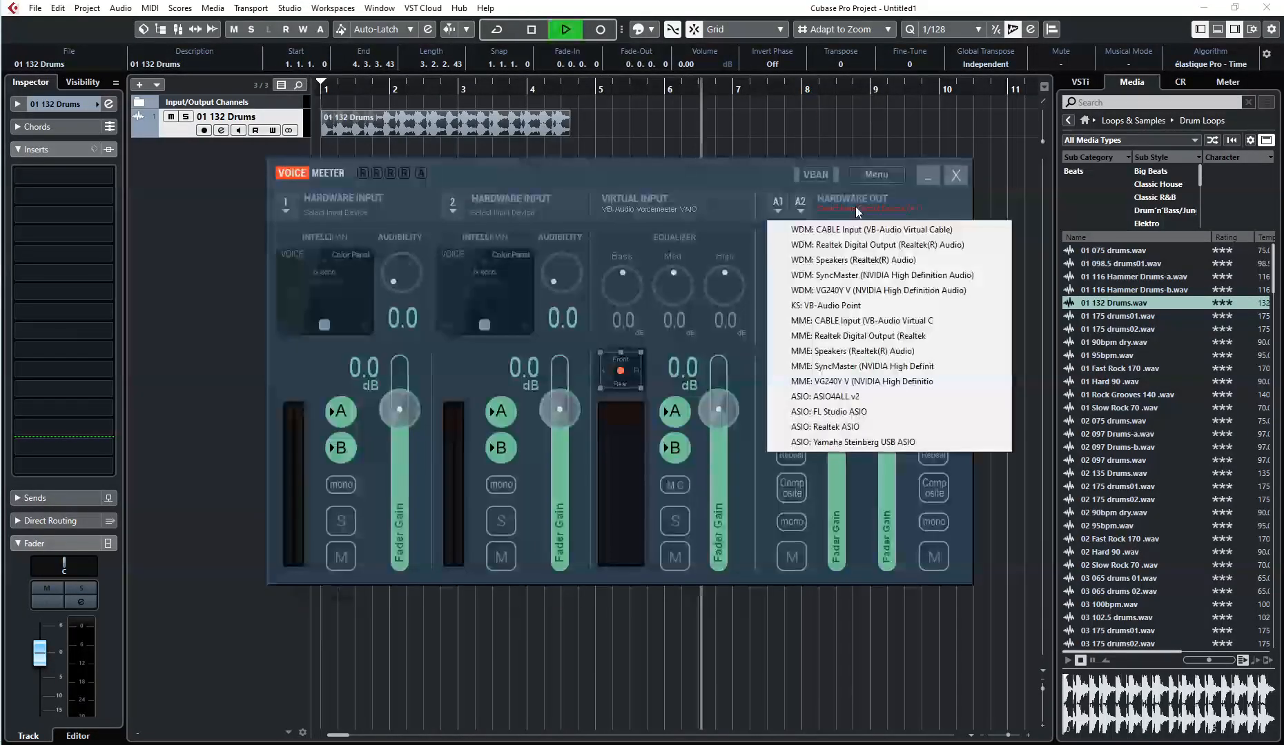
Set Hardware Out A1 to WDM Speakers (Realtek) and adjust the project to the 48 kHz rate.
click(852, 259)
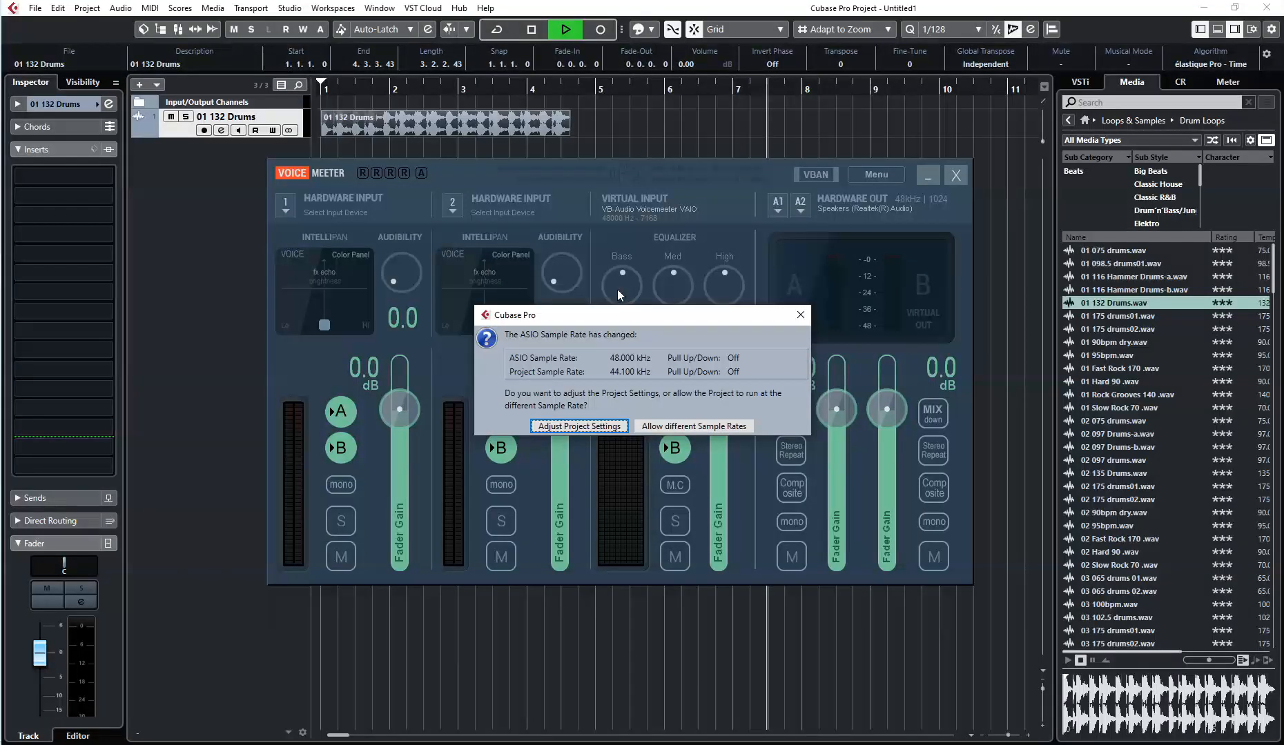
mouse_move(538, 331)
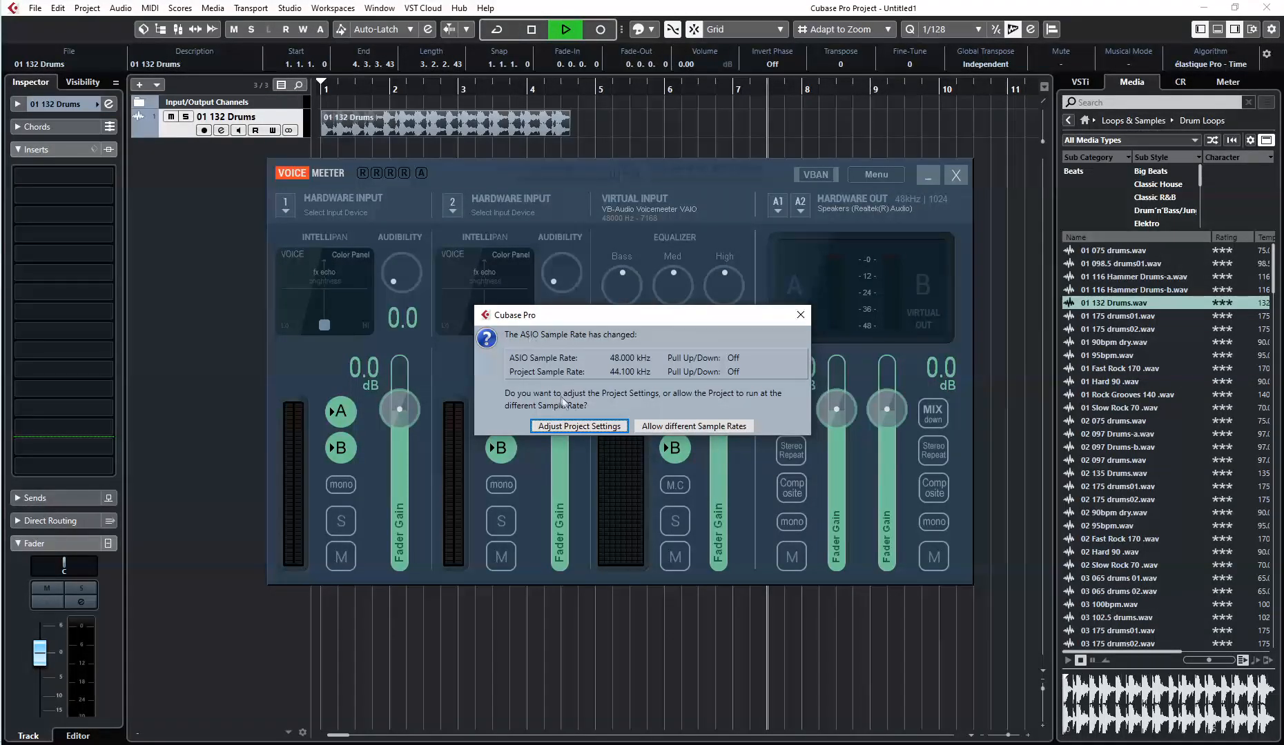
click(577, 426)
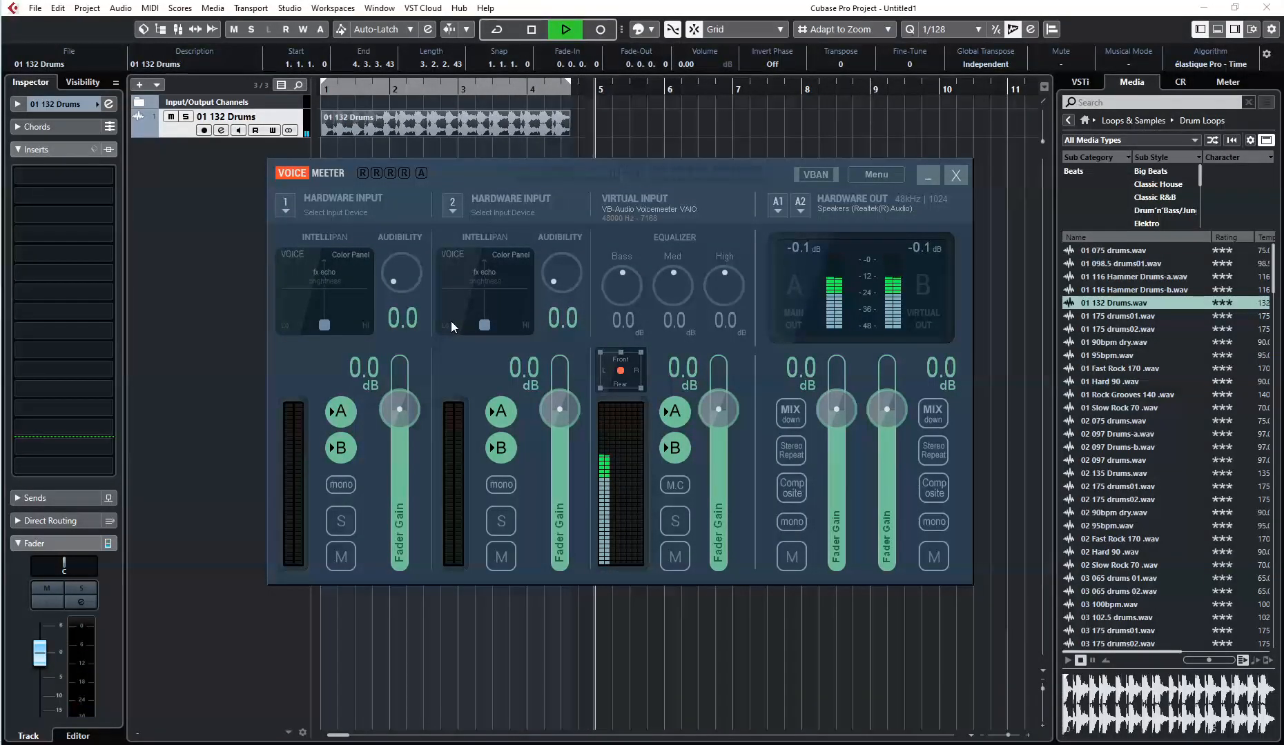
click(956, 174)
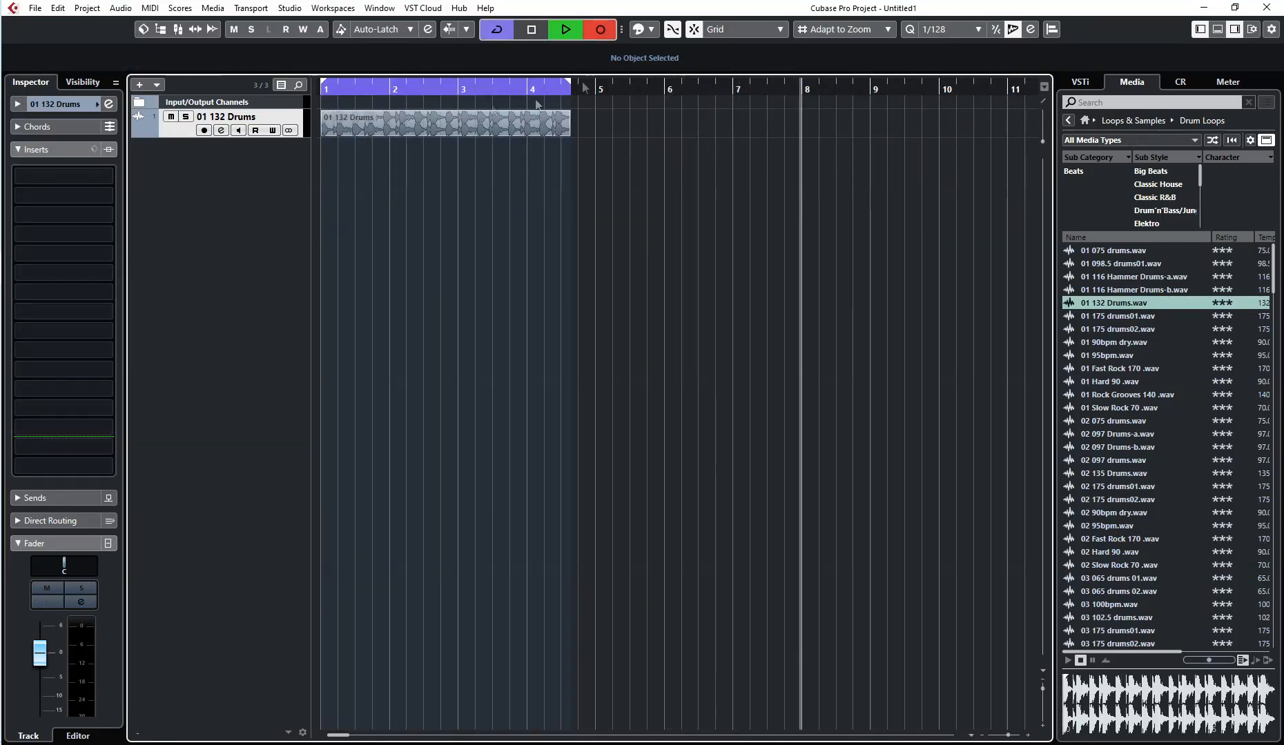
click(565, 29)
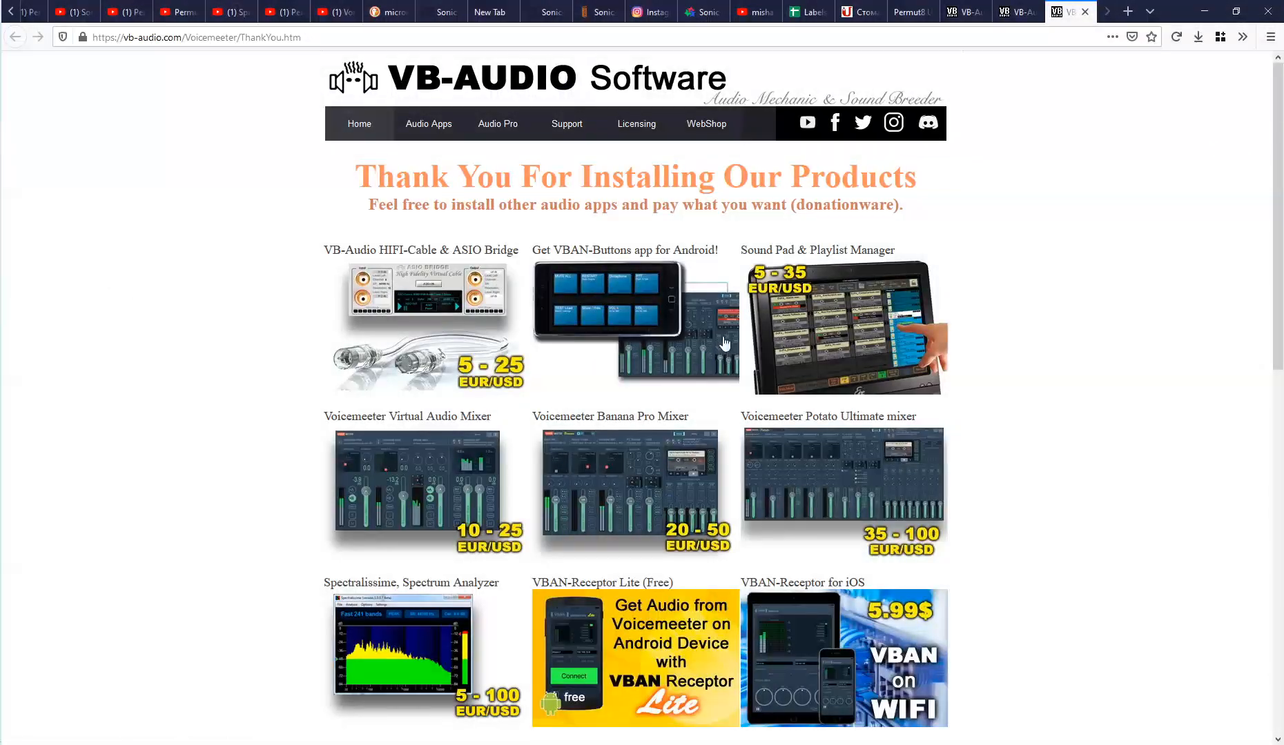
Play part of the Synthesize Sunday 001 wobble tutorial, then pause it.
click(1056, 11)
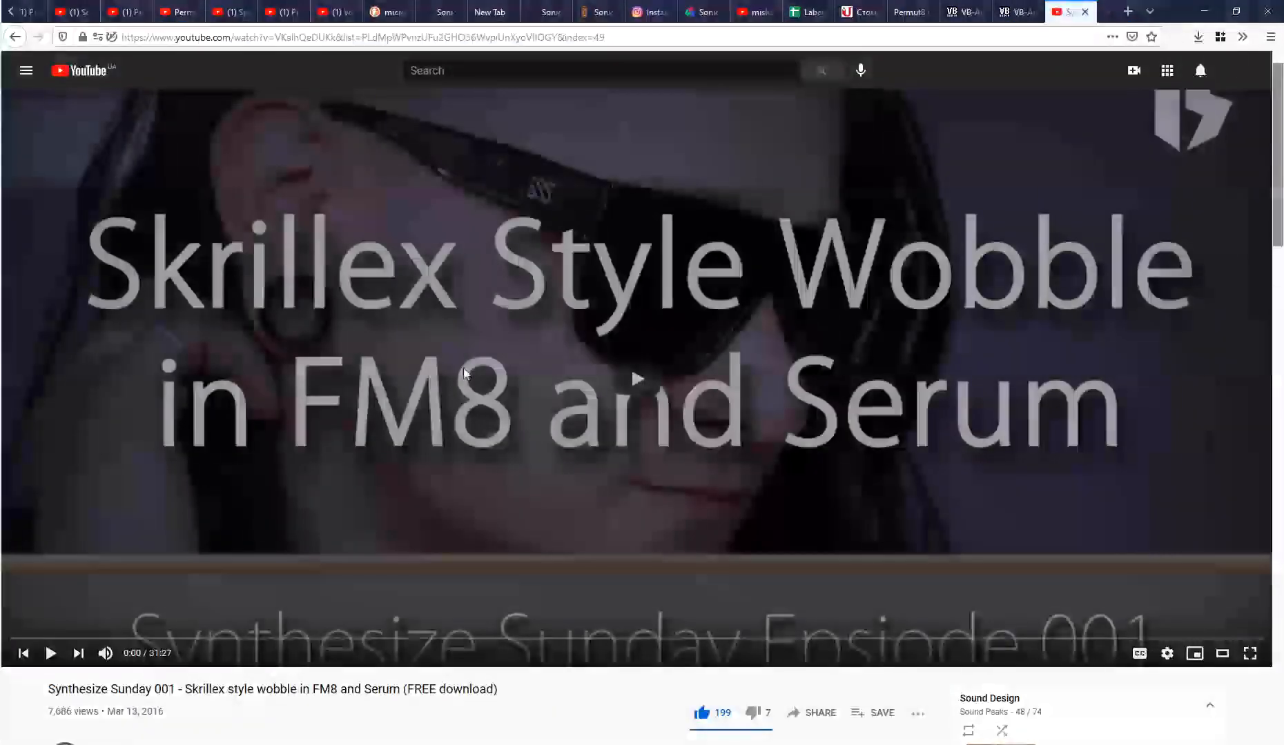
click(50, 653)
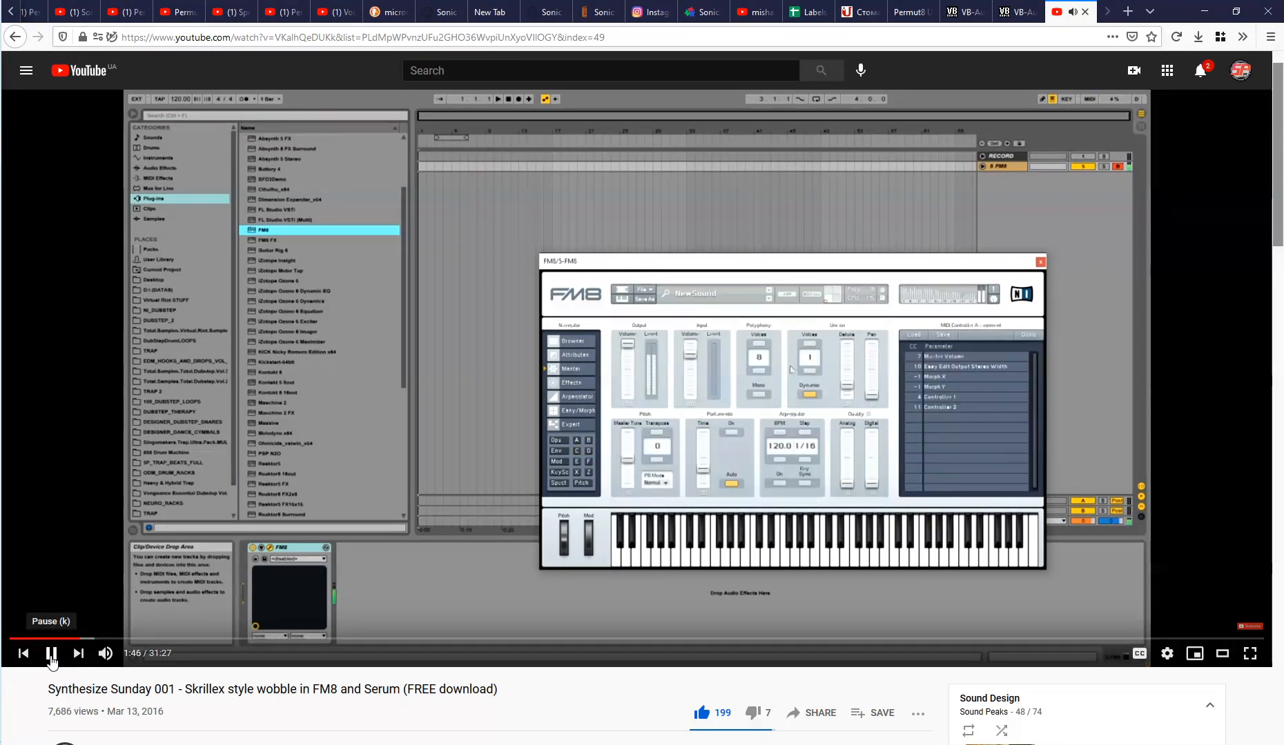
click(51, 653)
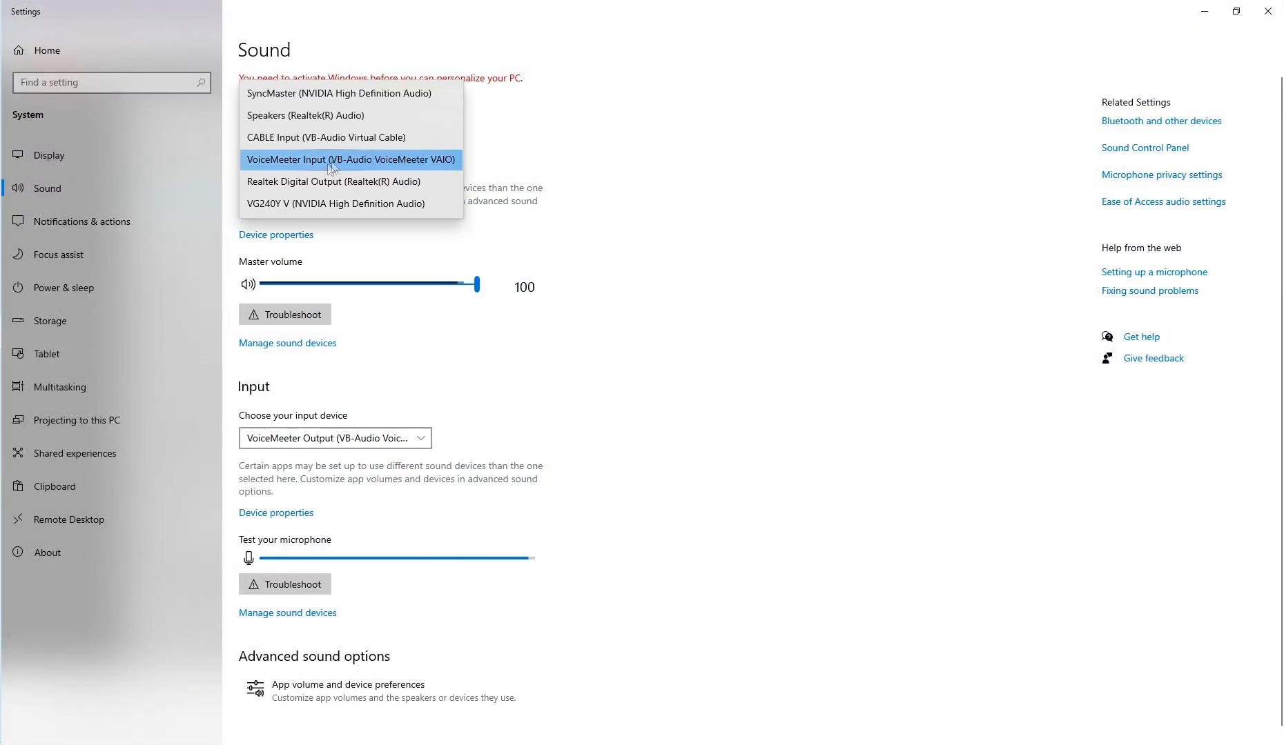
Choose VoiceMeeter Input (VB-Audio VoiceMeeter VAIO) as the Windows output device.
click(349, 159)
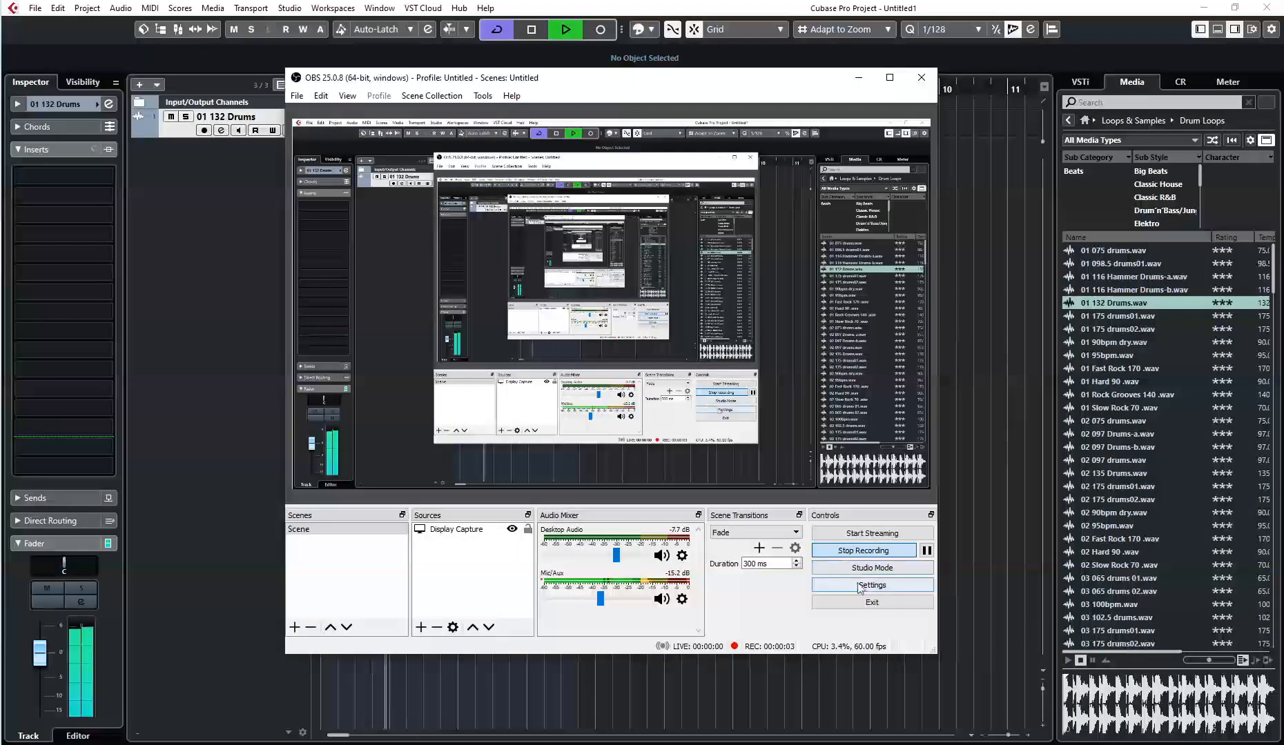
Set OBS Mic/Auxiliary Audio to VoiceMeeter Output alongside default desktop audio.
click(871, 585)
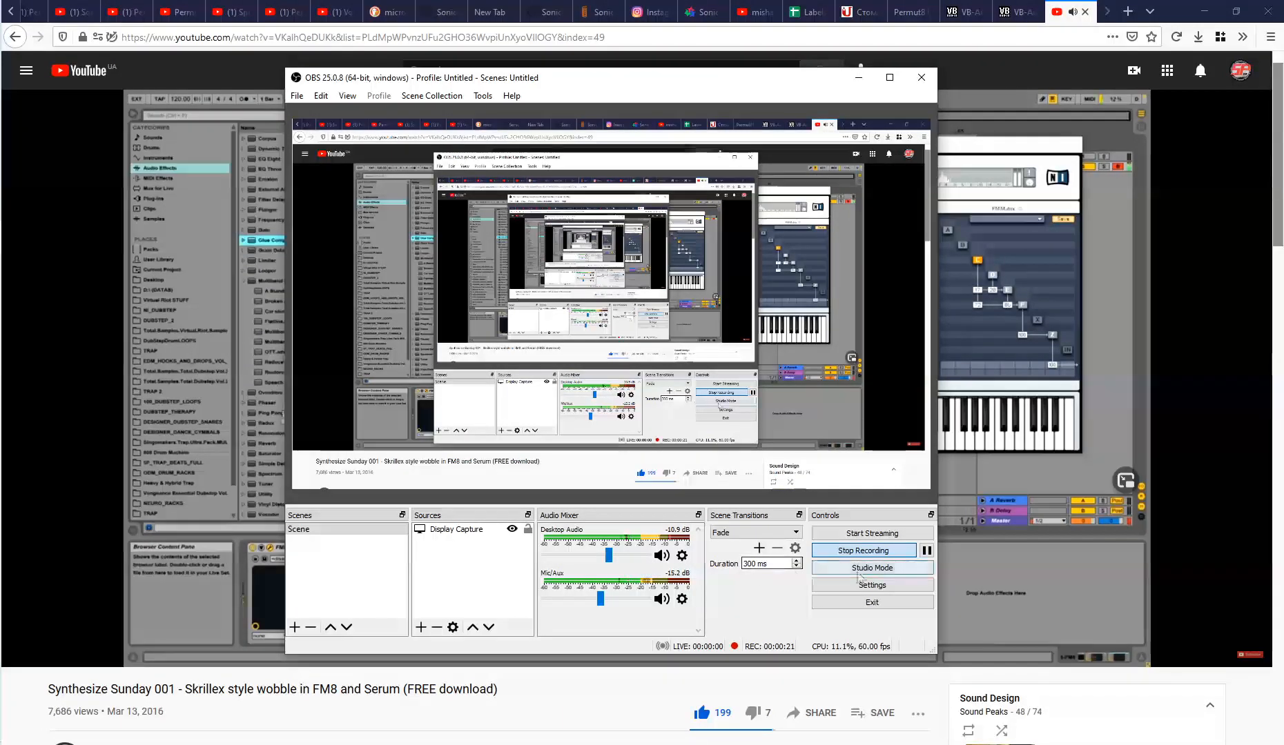
click(871, 586)
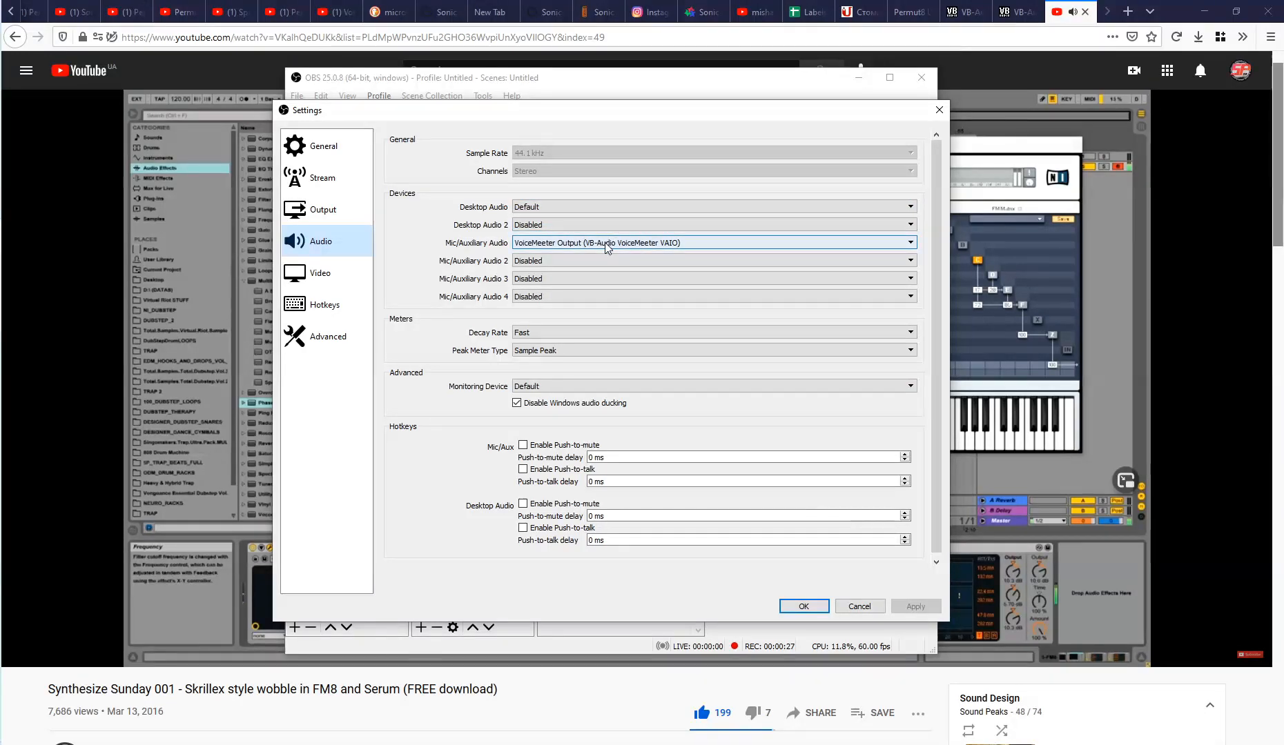
mouse_move(754, 605)
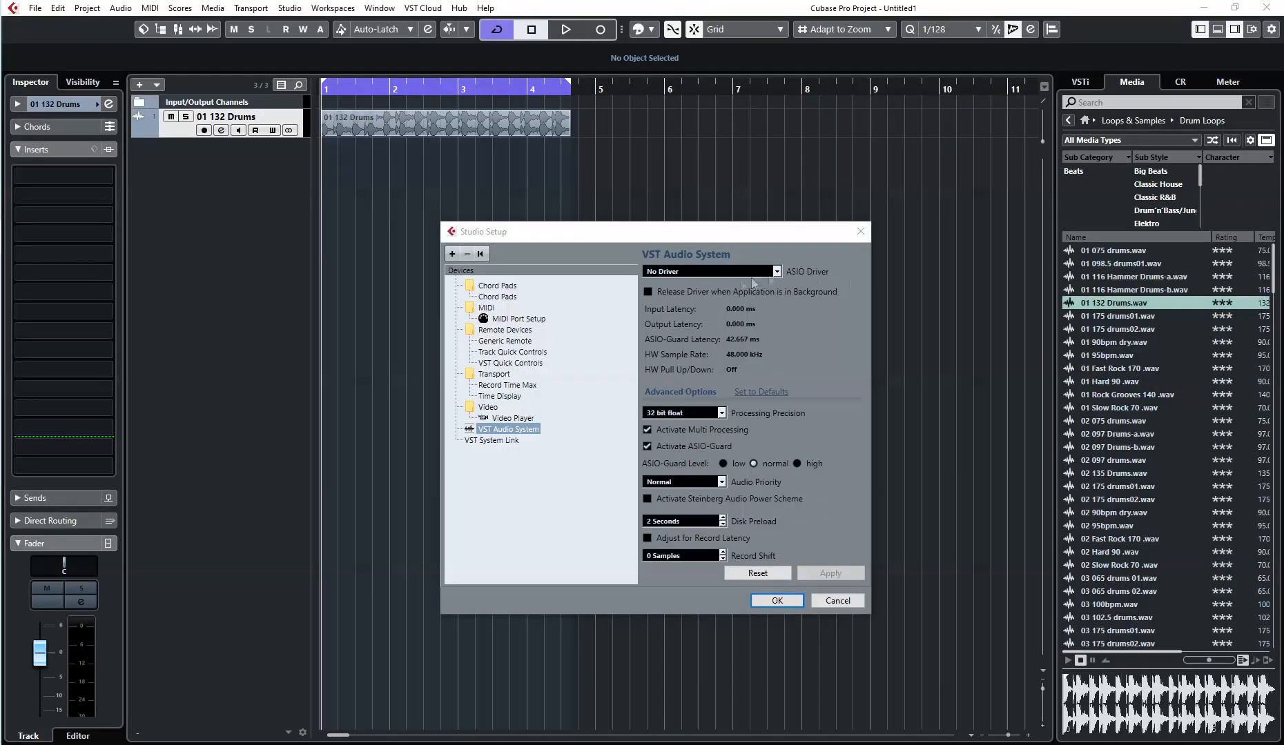
Review the ASIO Driver list in VST Audio System, leaving no driver selected.
click(710, 271)
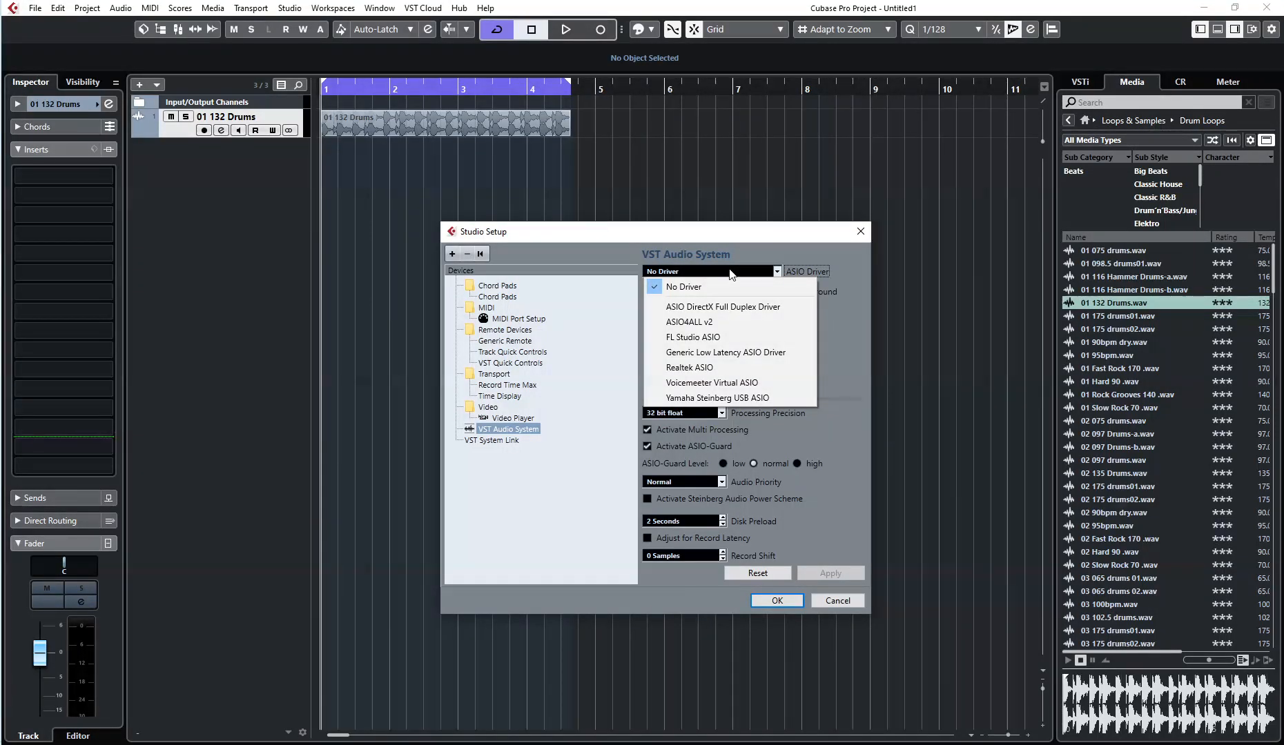
click(683, 288)
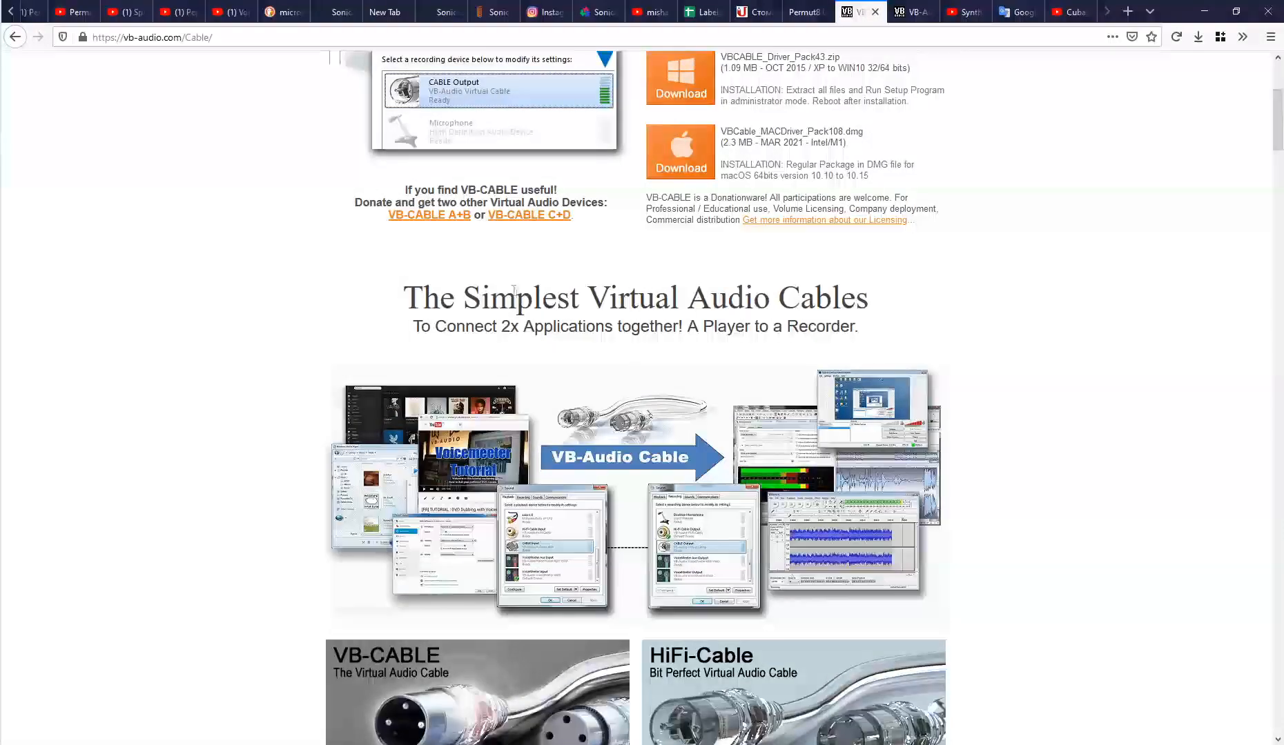
Scroll the VB-CABLE page past the downloads to the virtual audio cable overview.
scroll(down, 3)
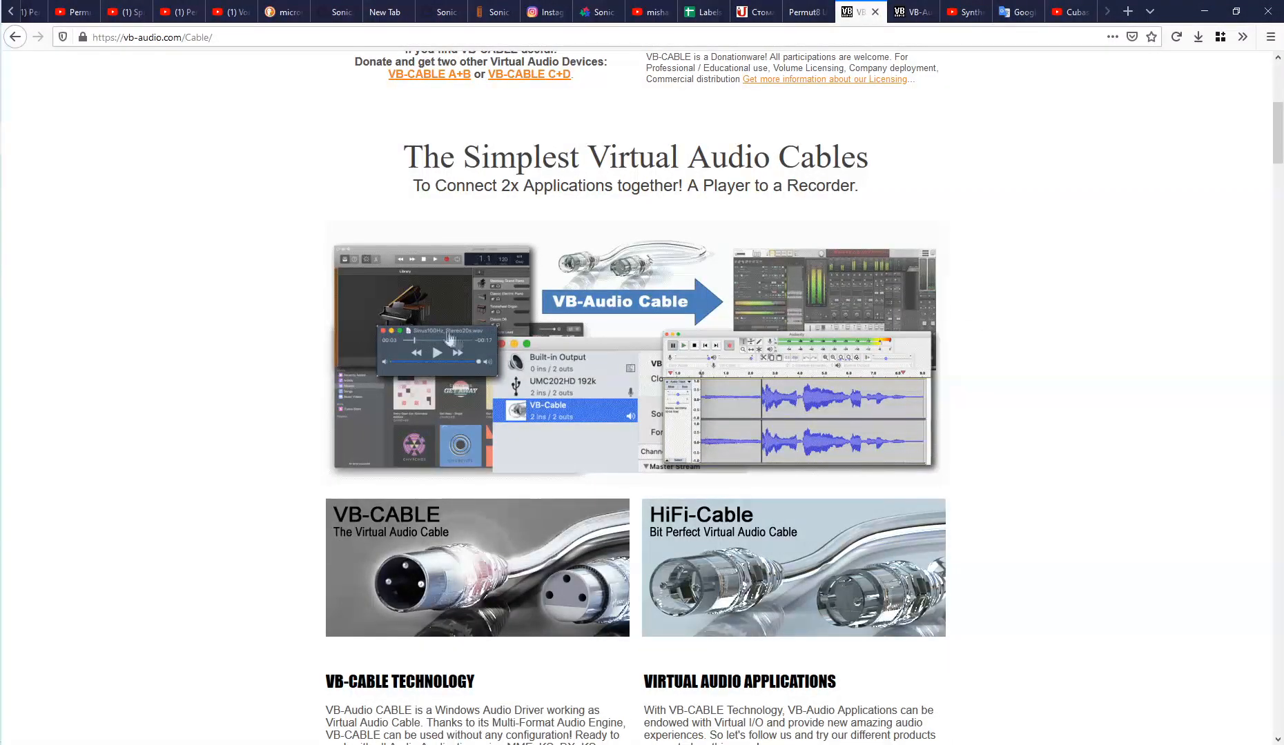
scroll(down, 3)
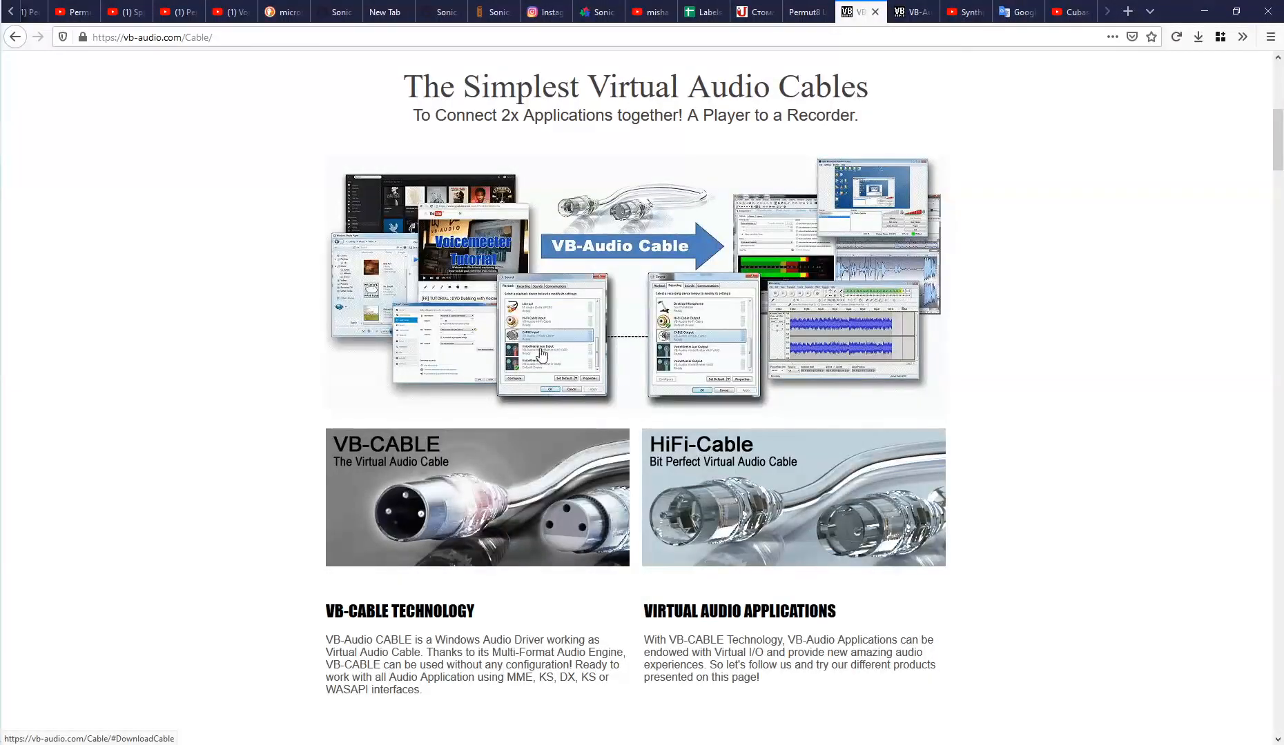
mouse_move(946, 385)
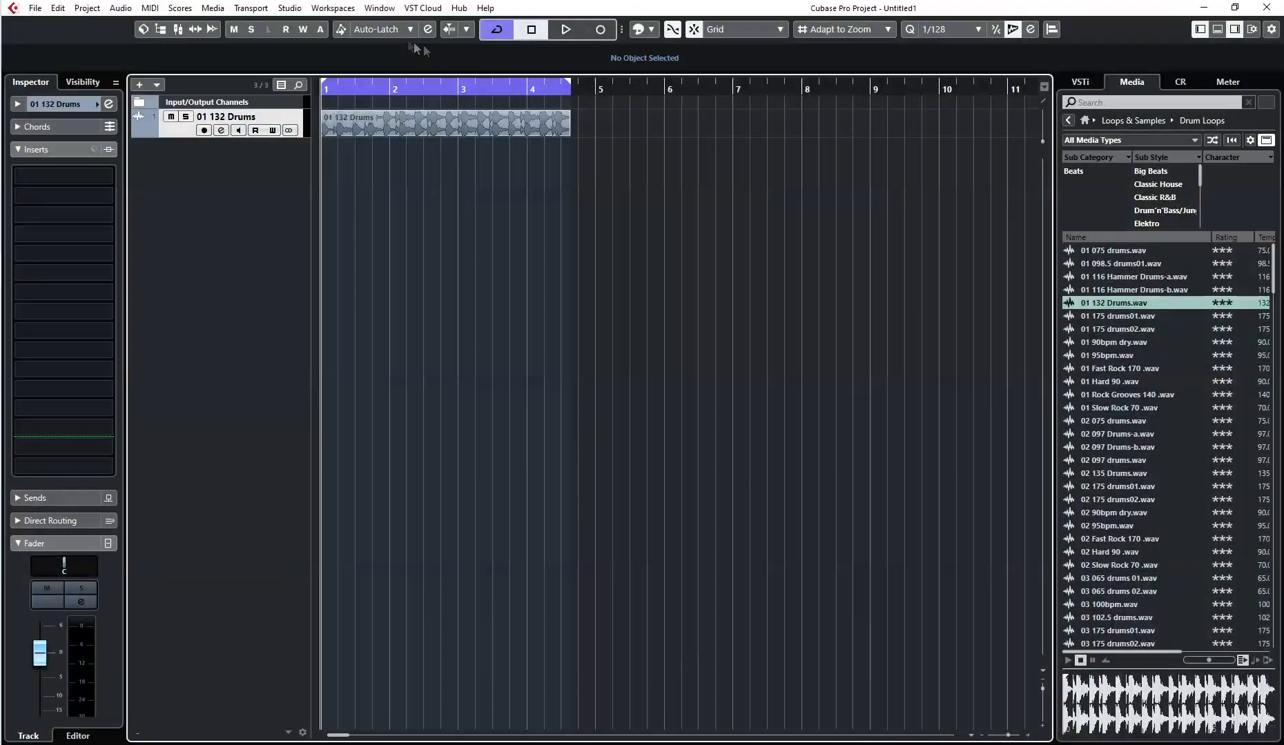
Review Cubase's ASIO Driver list to pick Voicemeeter Virtual ASIO.
click(288, 6)
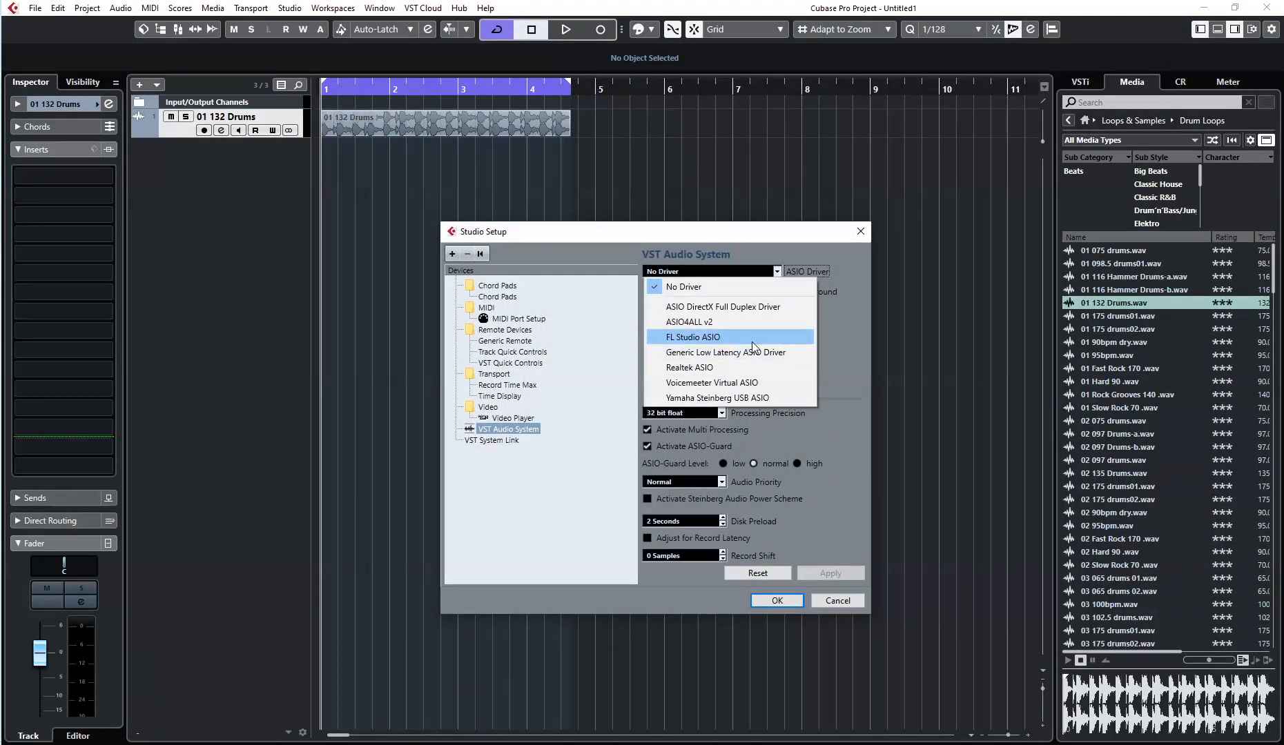
mouse_move(729, 382)
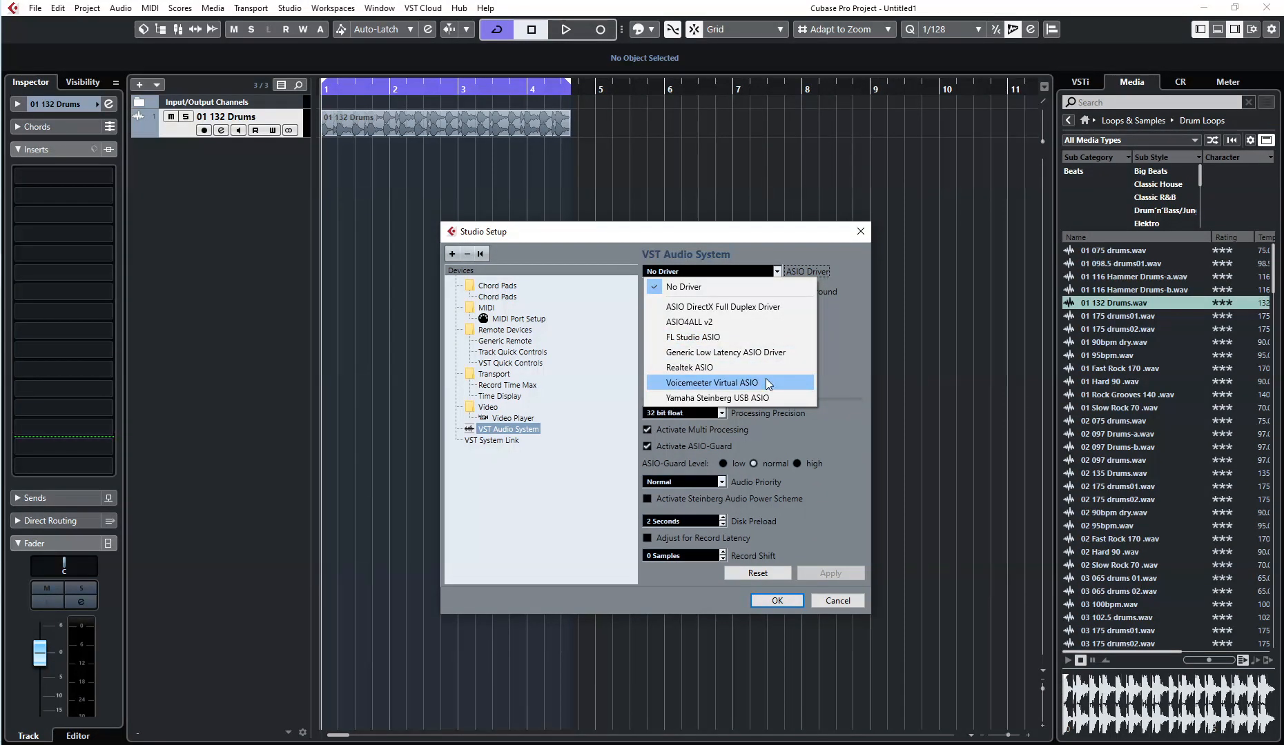
mouse_move(762, 387)
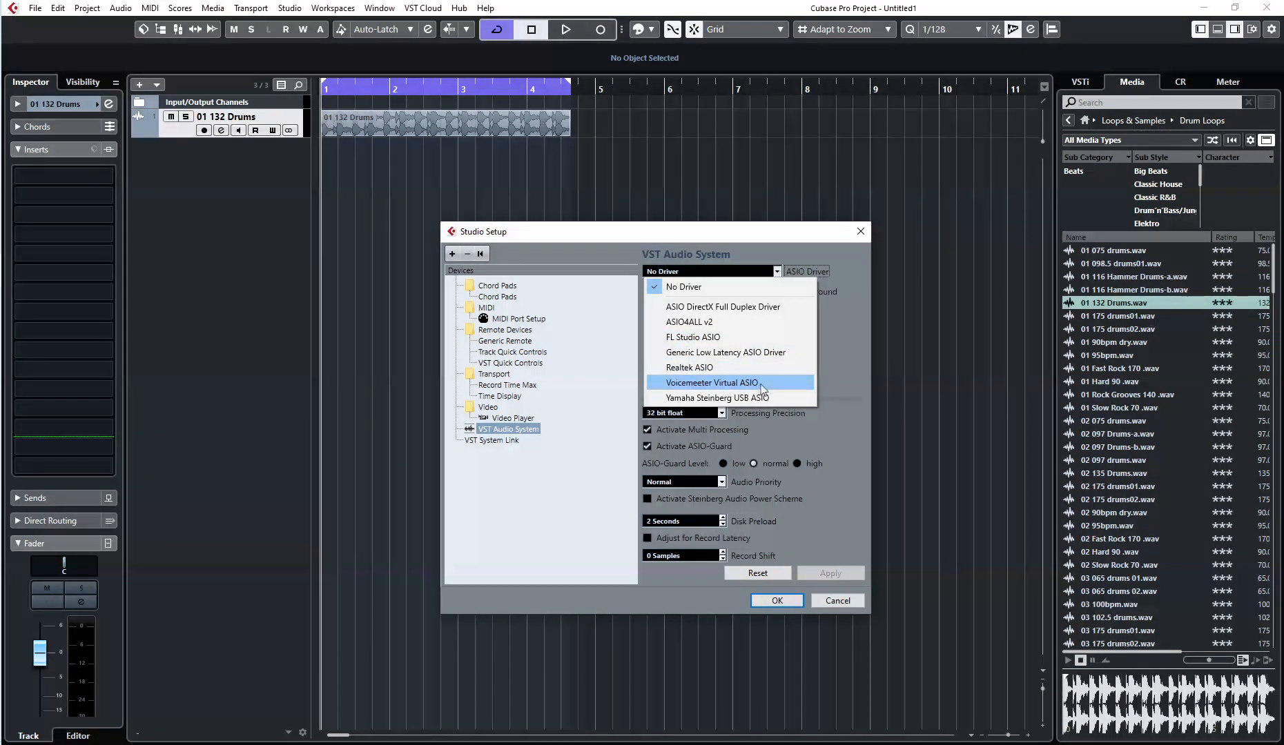
mouse_move(700, 392)
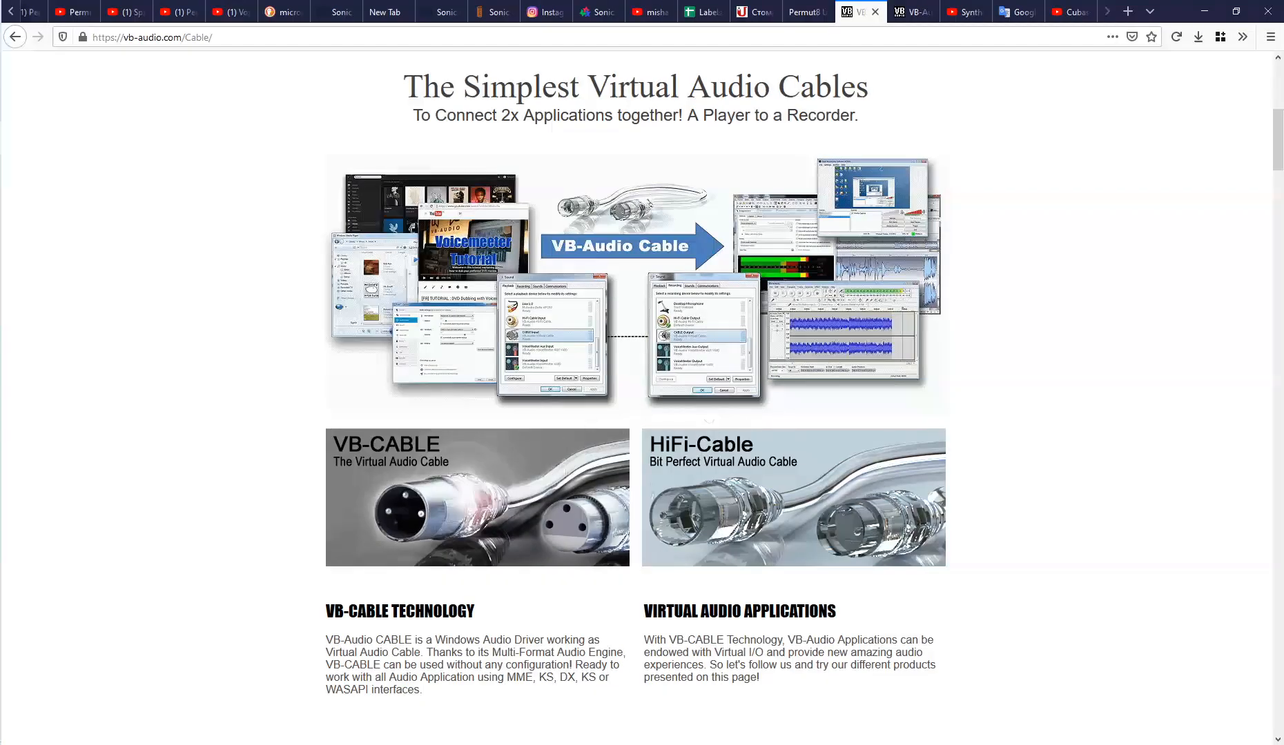
scroll(up, 3)
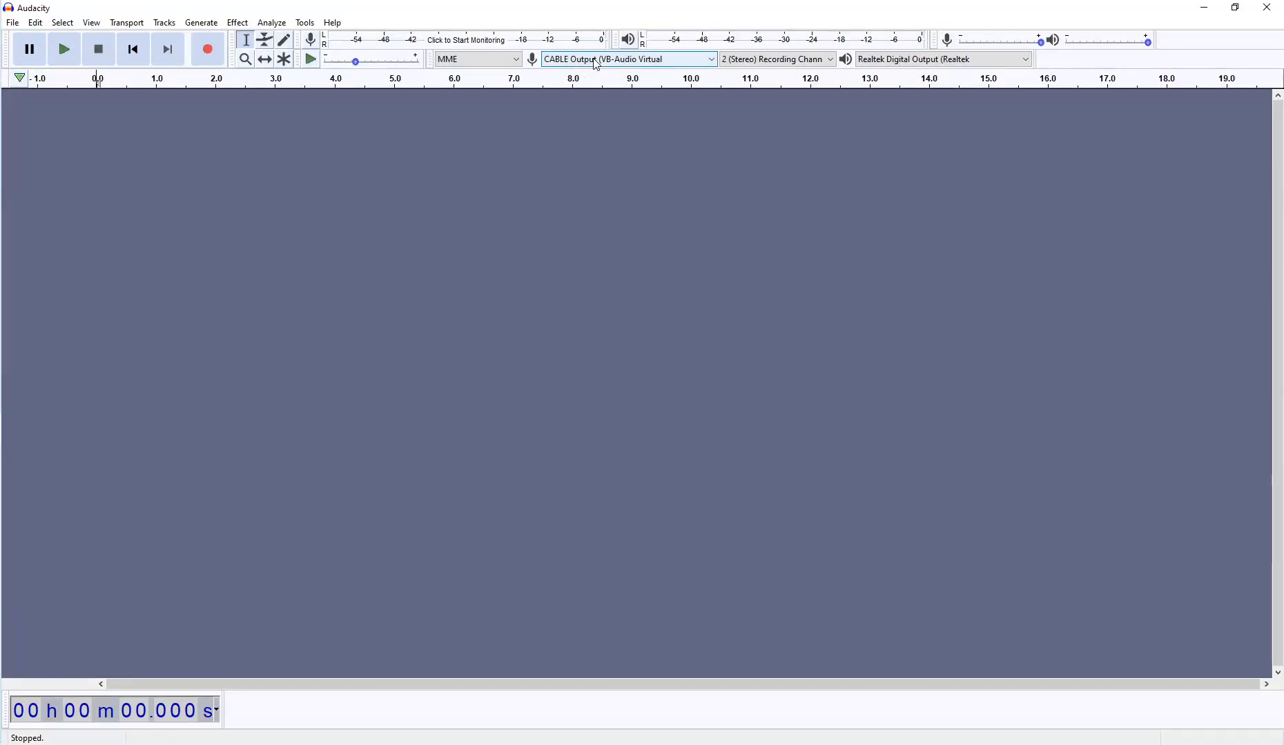
Keep Audacity recording from CABLE Output and make CABLE Input the Windows output device.
click(626, 59)
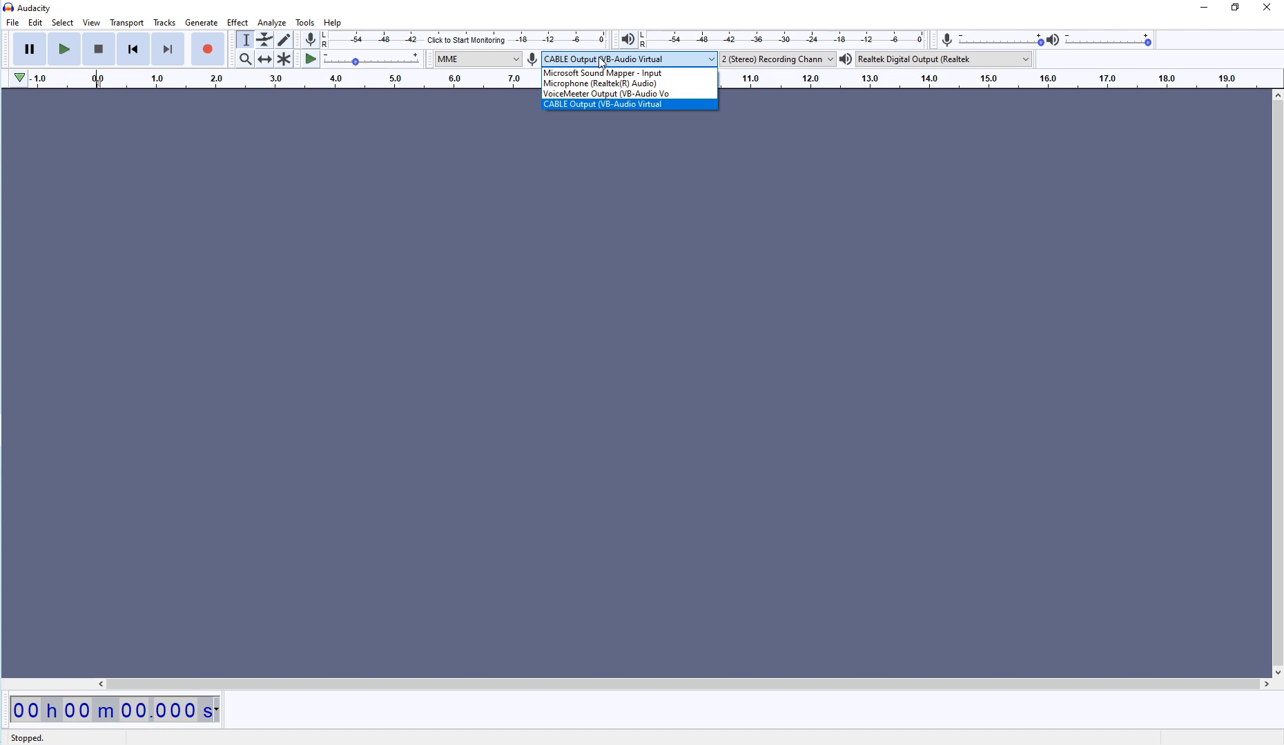
mouse_move(621, 64)
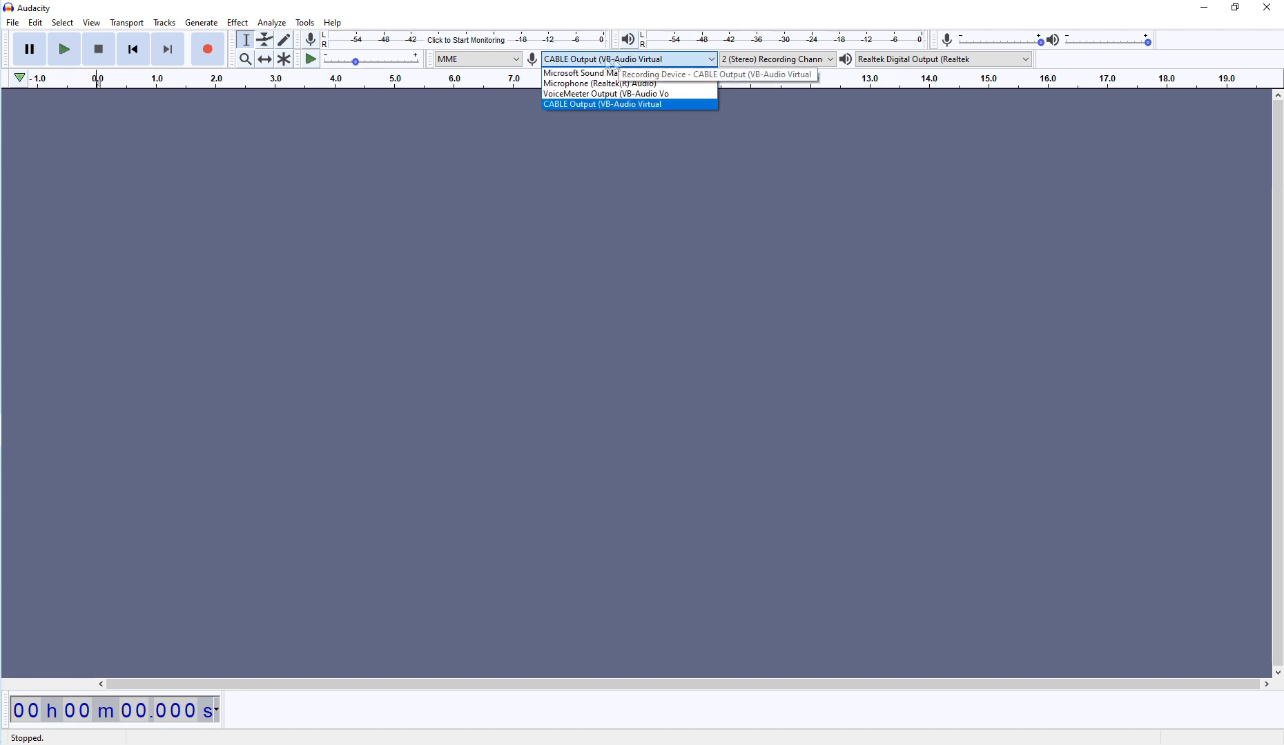
click(602, 103)
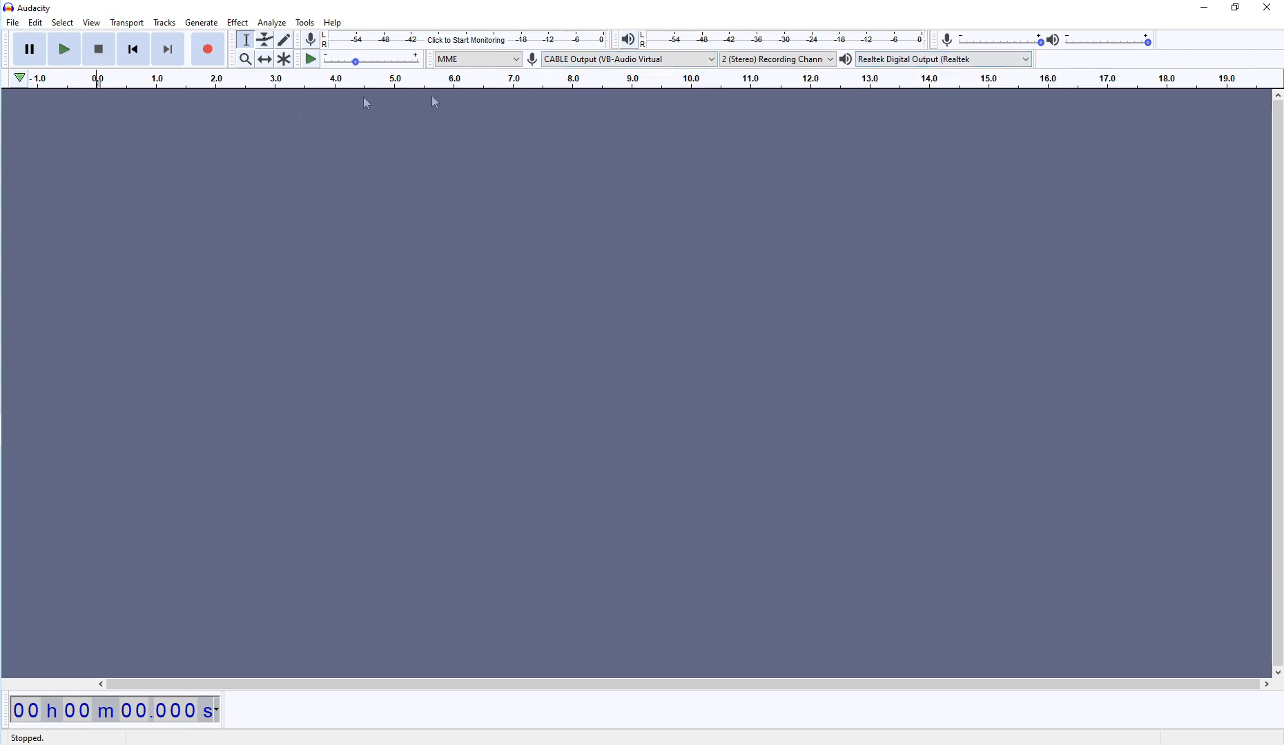
click(206, 50)
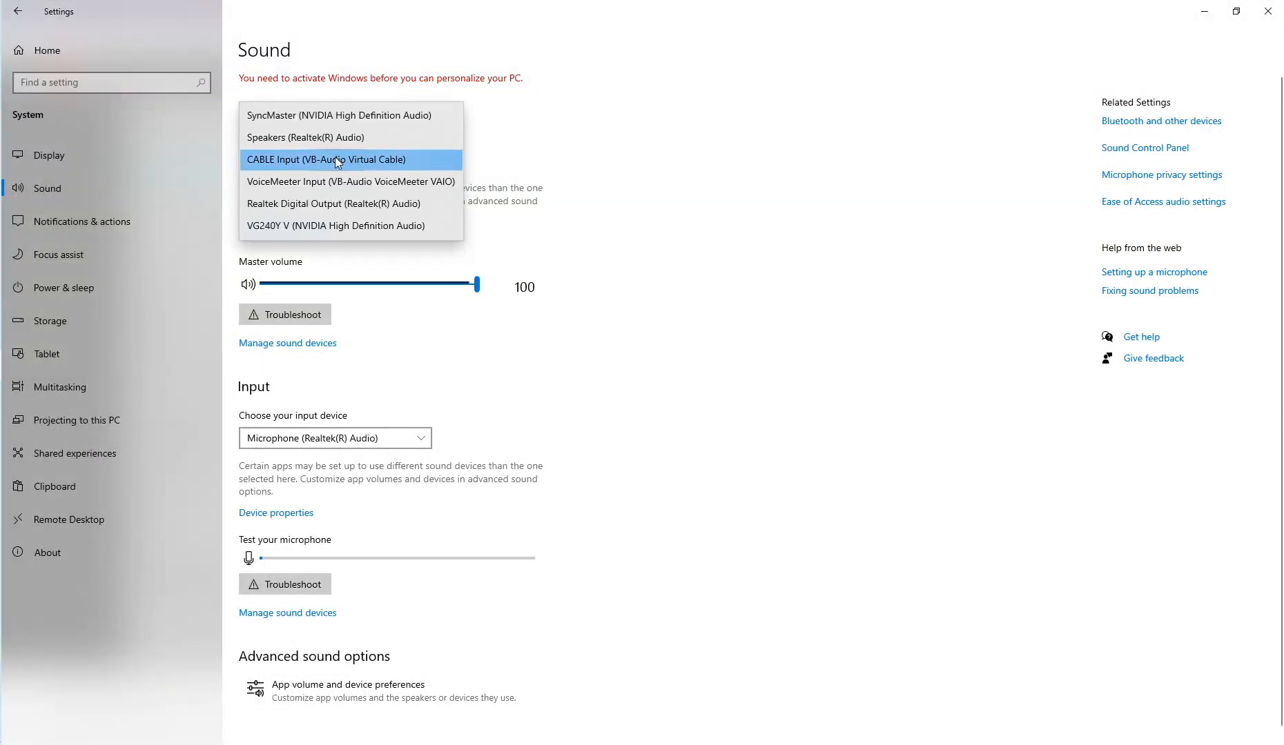
click(334, 160)
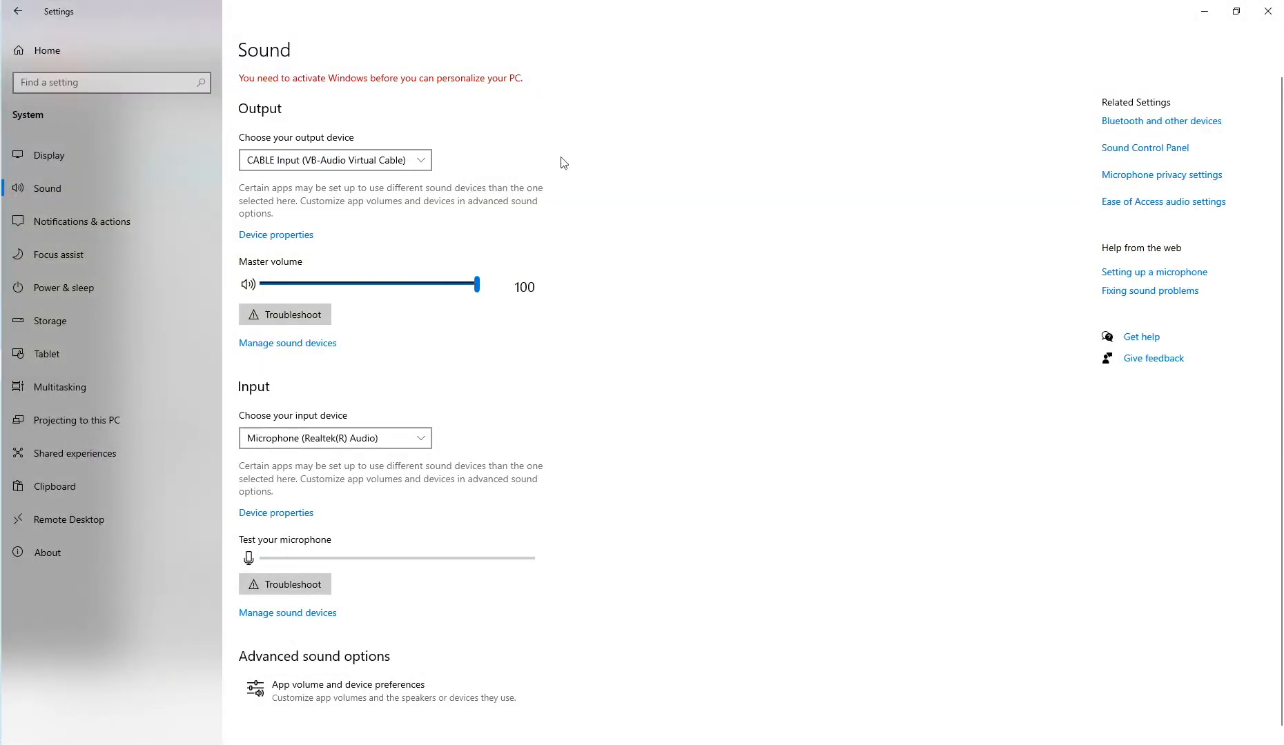